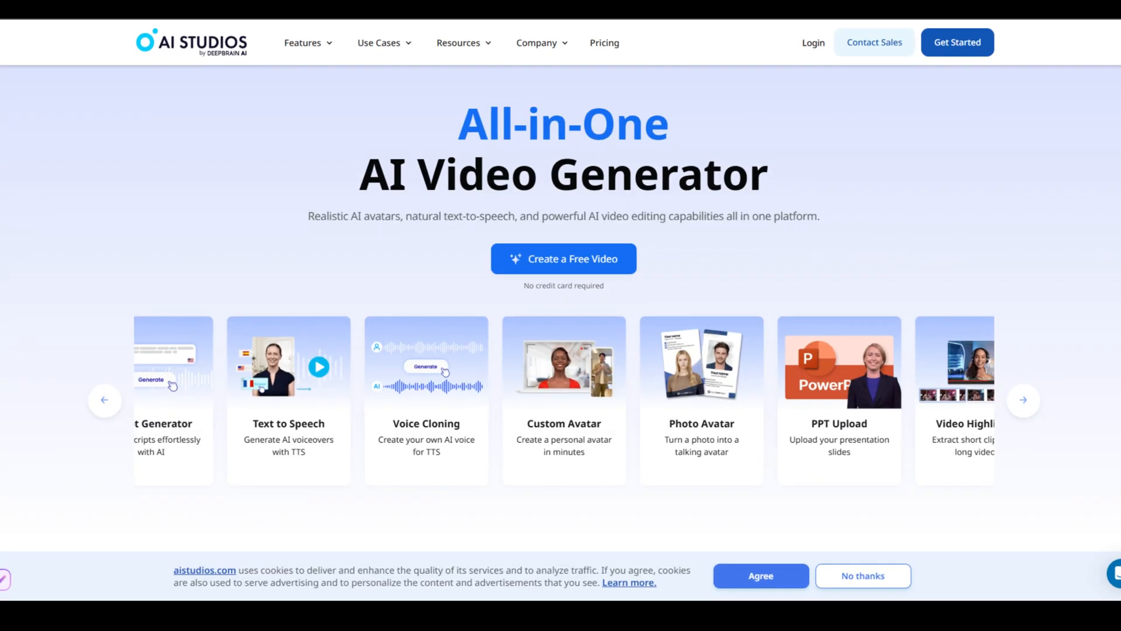
Search Google for 'deep brain ai' and open the official AI Studios site from the results.
{"action": "scroll", "scroll_direction": "down", "scroll_amount": 3}
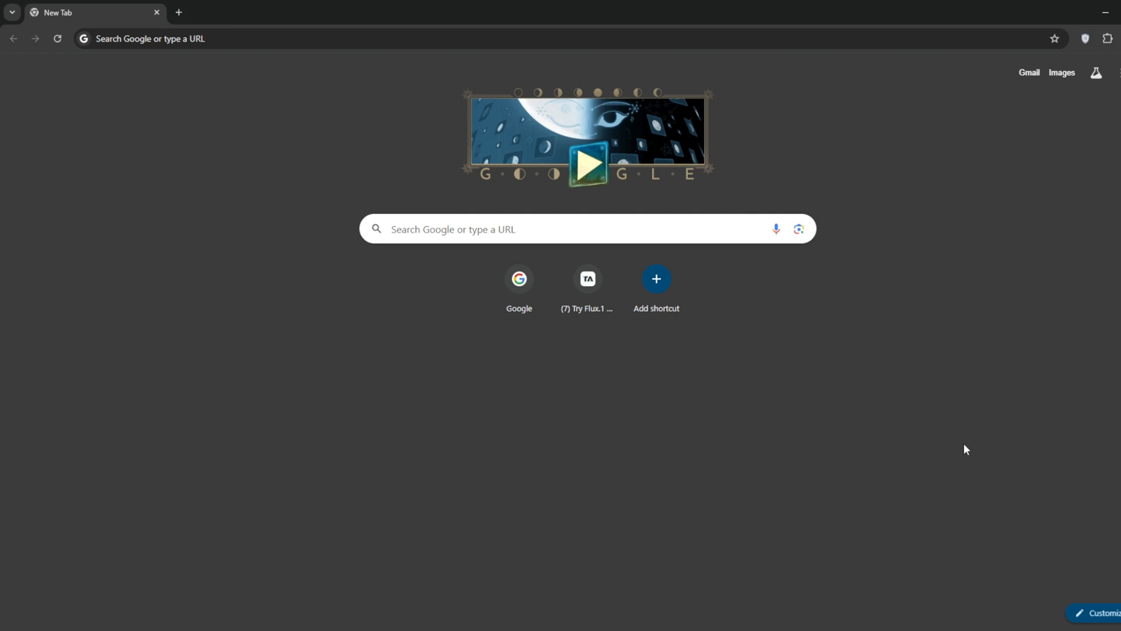
{"action": "mouse_move", "coordinate": [559, 457]}
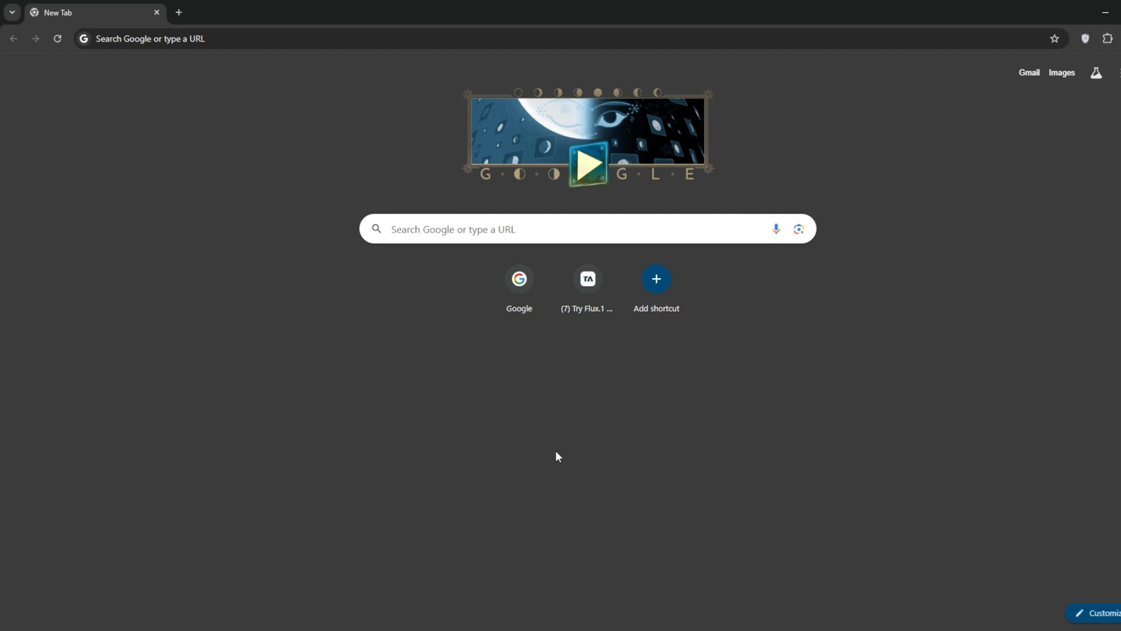
{"action": "type", "text": "deep brain ai"}
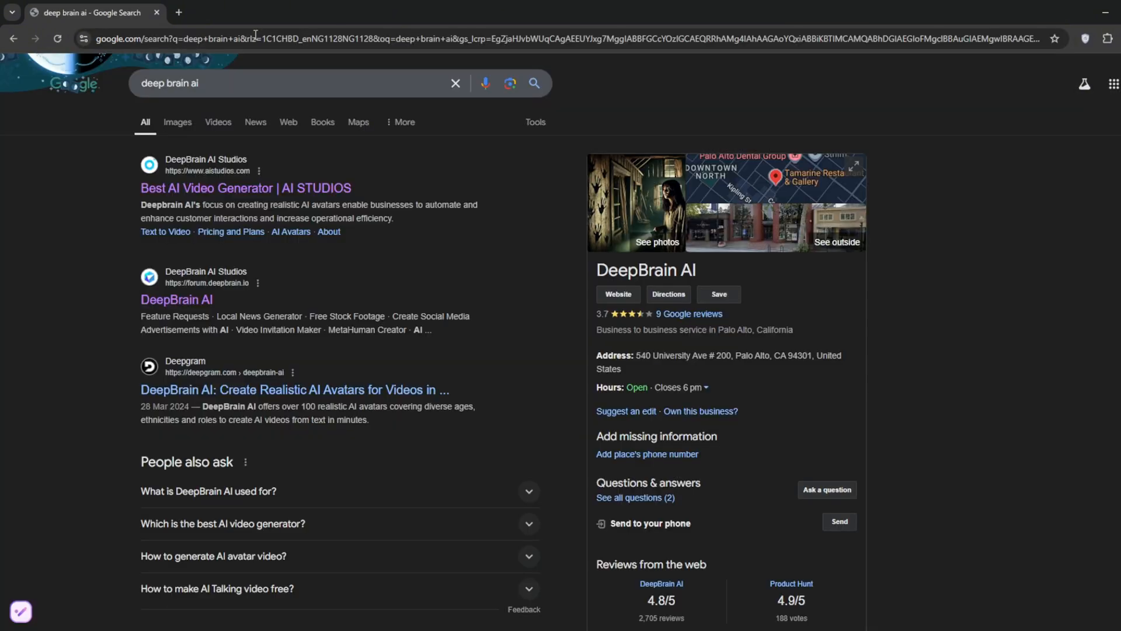
{"action": "left_click", "coordinate": [246, 188]}
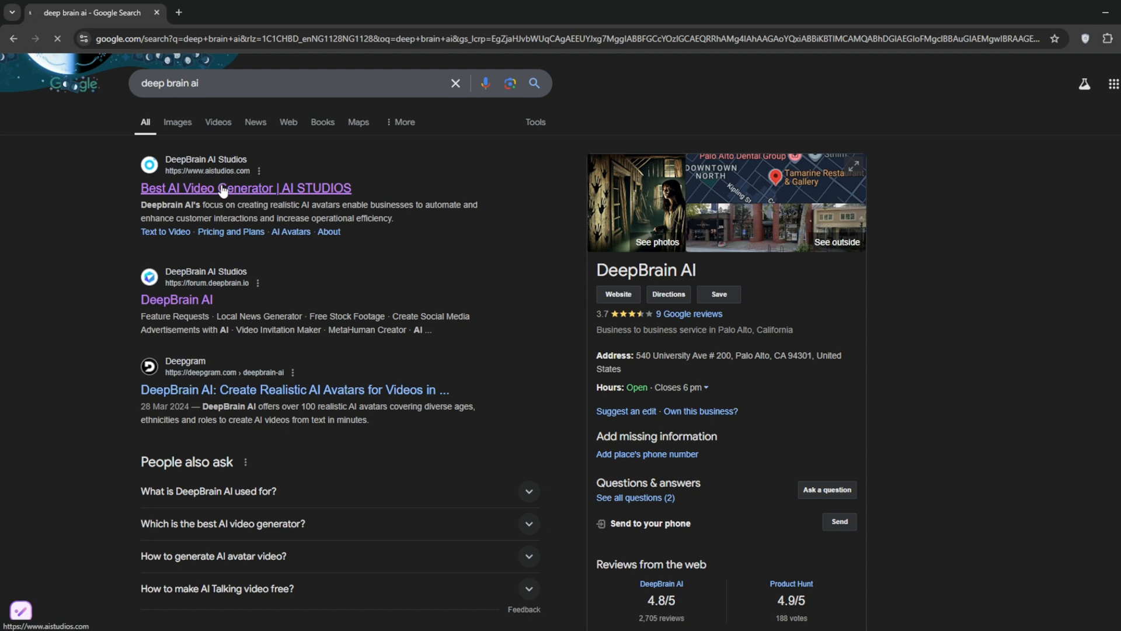
{"action": "left_click", "coordinate": [246, 188]}
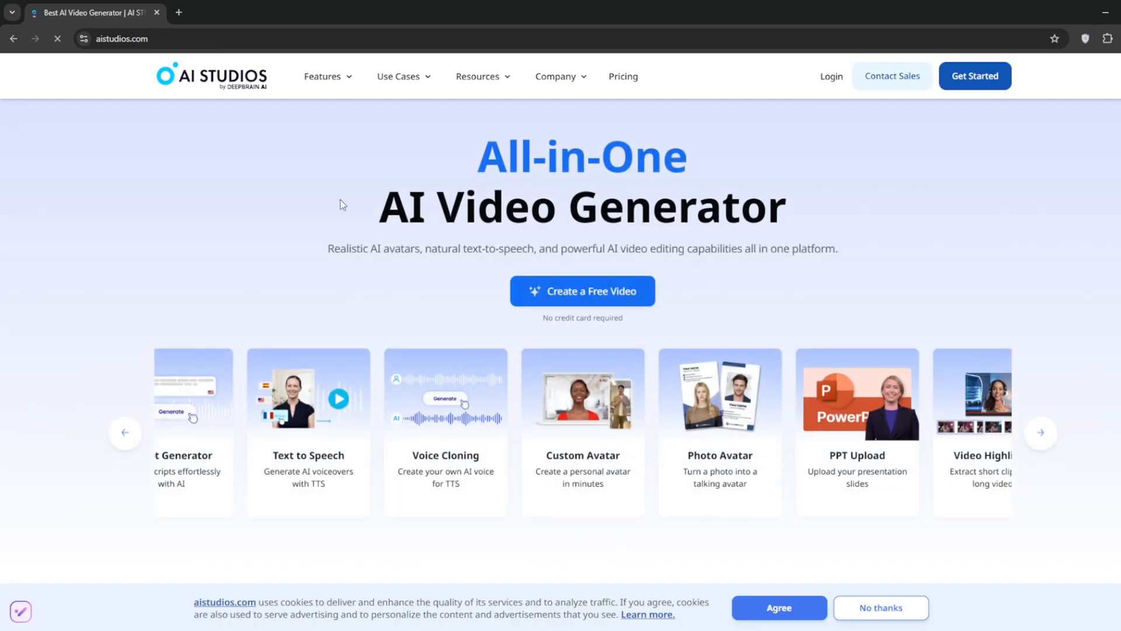
Browse the homepage's feature carousel and avatar sections down to Create a Free Video, reaching sign-in.
{"action": "scroll", "scroll_direction": "down", "scroll_amount": 3}
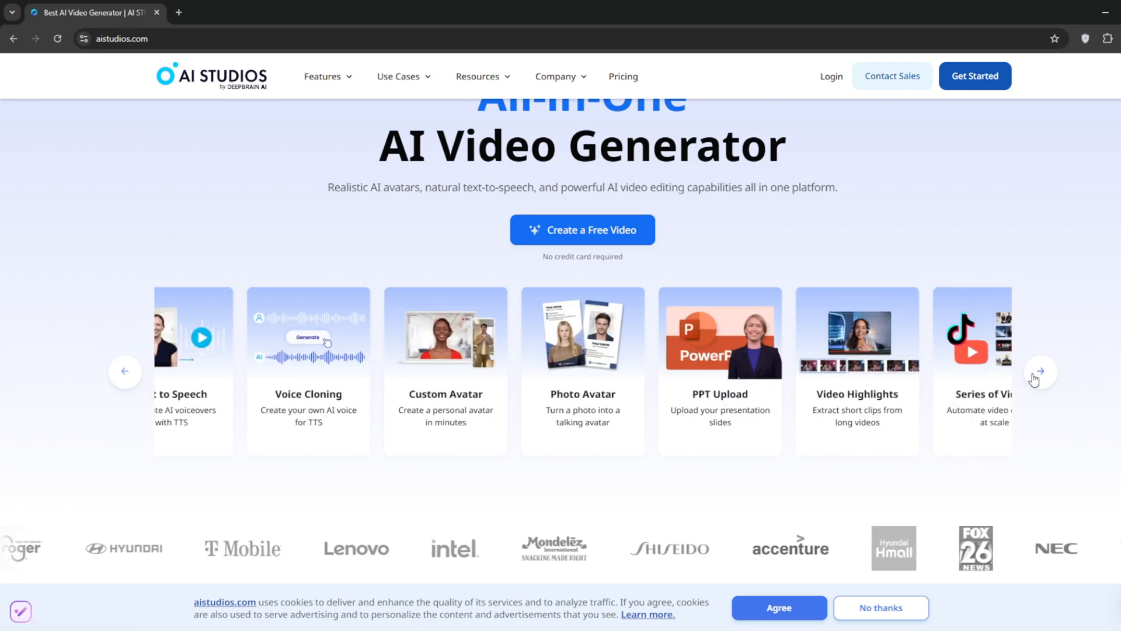
{"action": "left_click", "coordinate": [1040, 372]}
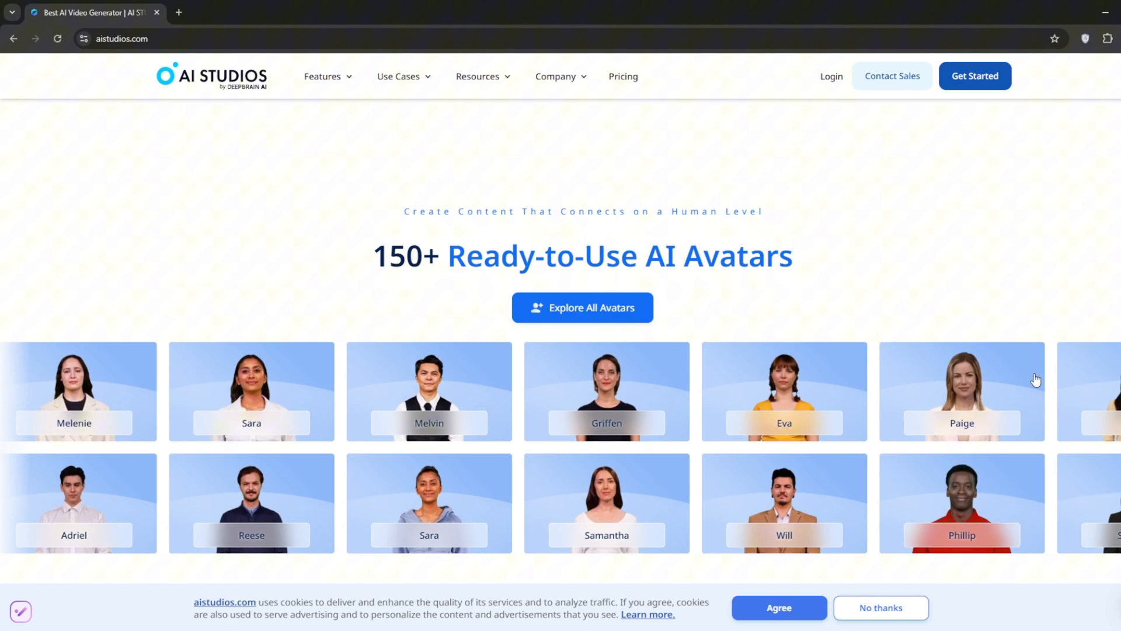
{"action": "scroll", "scroll_direction": "down", "scroll_amount": 3}
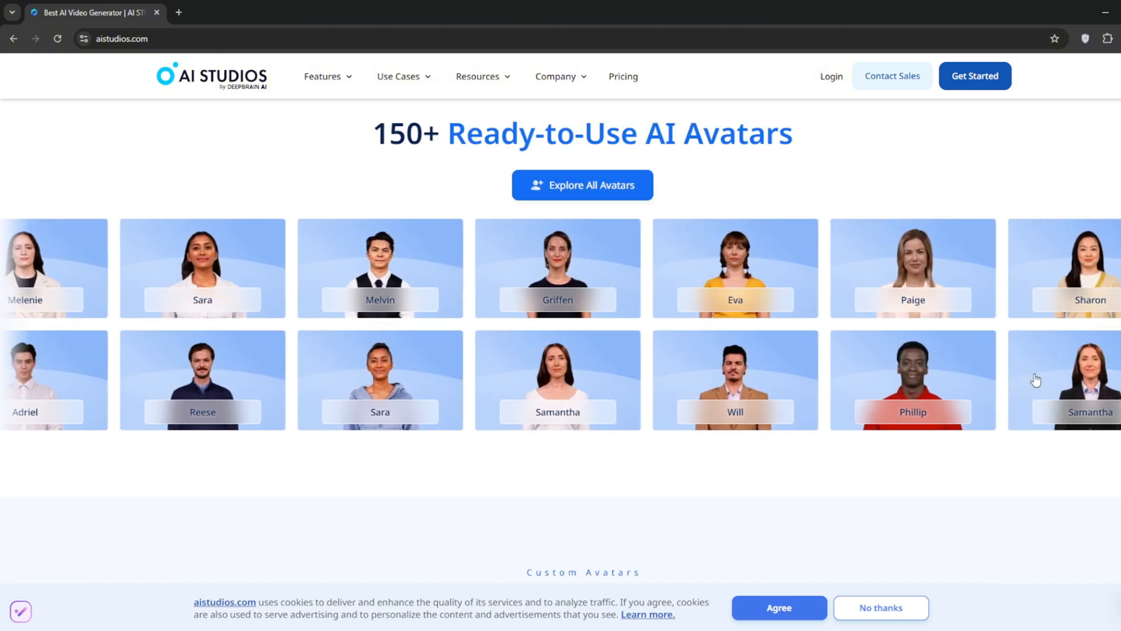
{"action": "scroll", "scroll_direction": "down", "scroll_amount": 3}
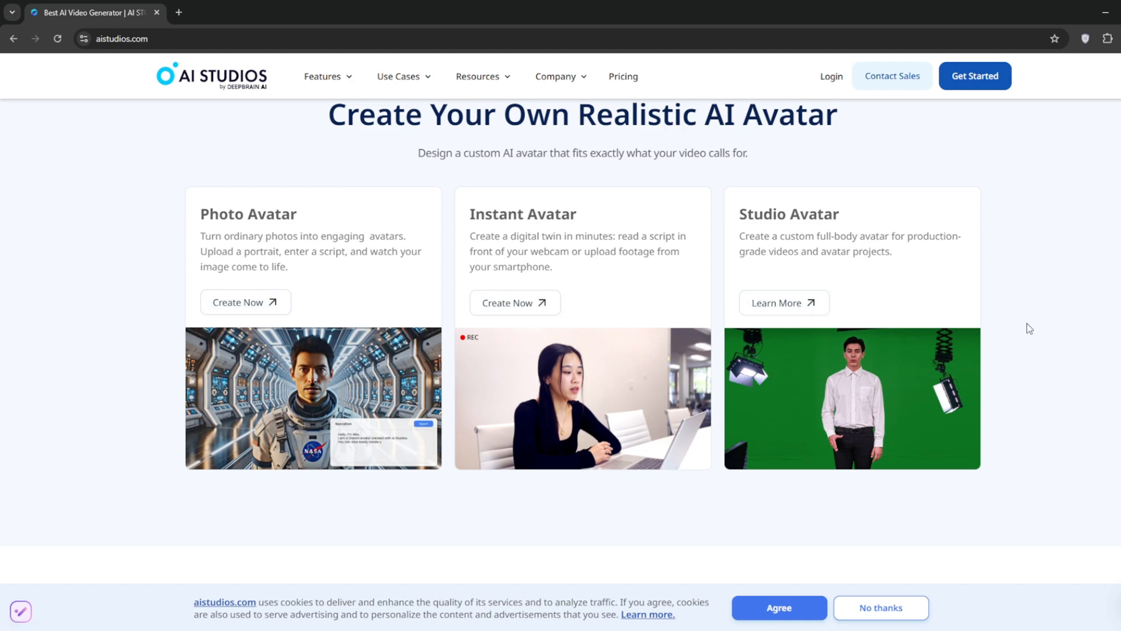
{"action": "scroll", "scroll_direction": "down", "scroll_amount": 3}
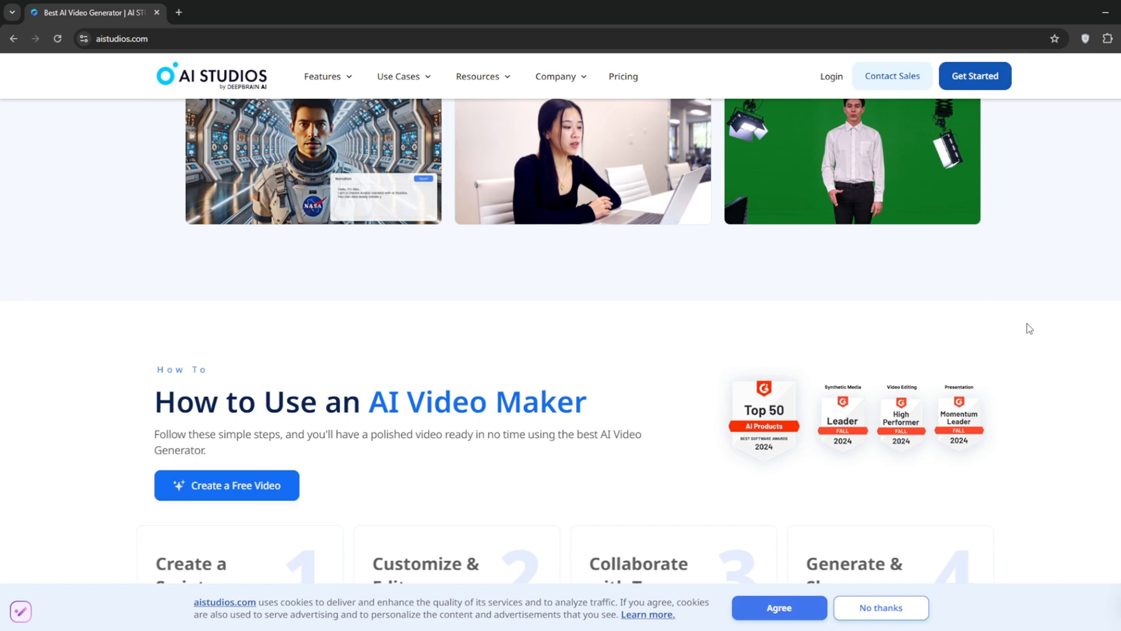
{"action": "scroll", "scroll_direction": "down", "scroll_amount": 3}
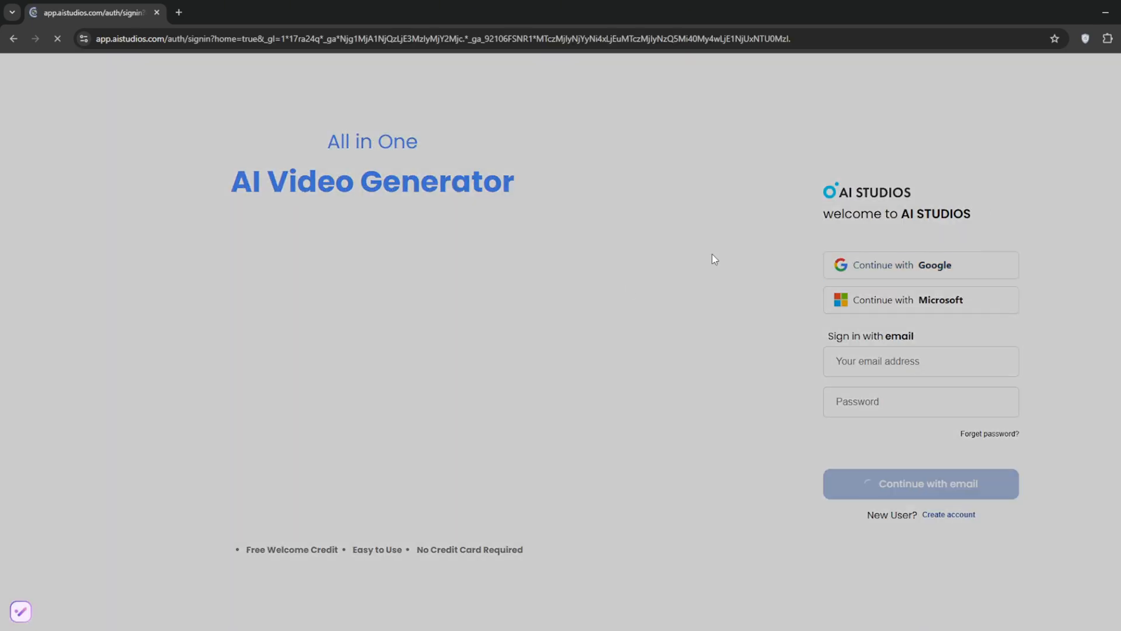
Sign in with the Google account and show the AI Generators category on the dashboard.
{"action": "left_click", "coordinate": [920, 266]}
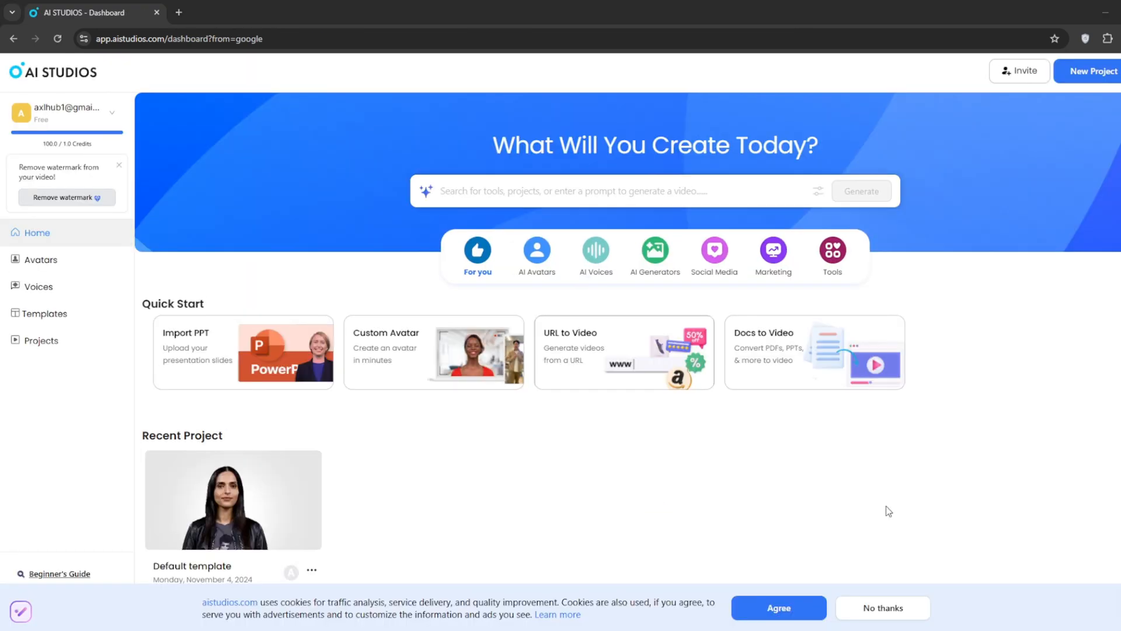
{"action": "mouse_move", "coordinate": [1043, 439]}
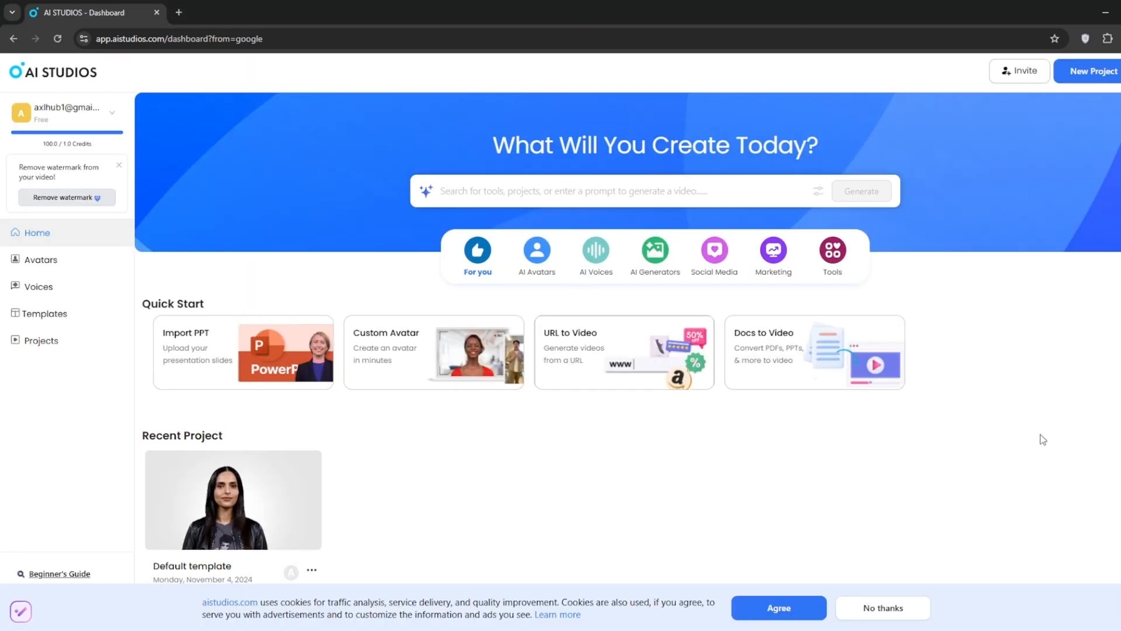
{"action": "mouse_move", "coordinate": [310, 386]}
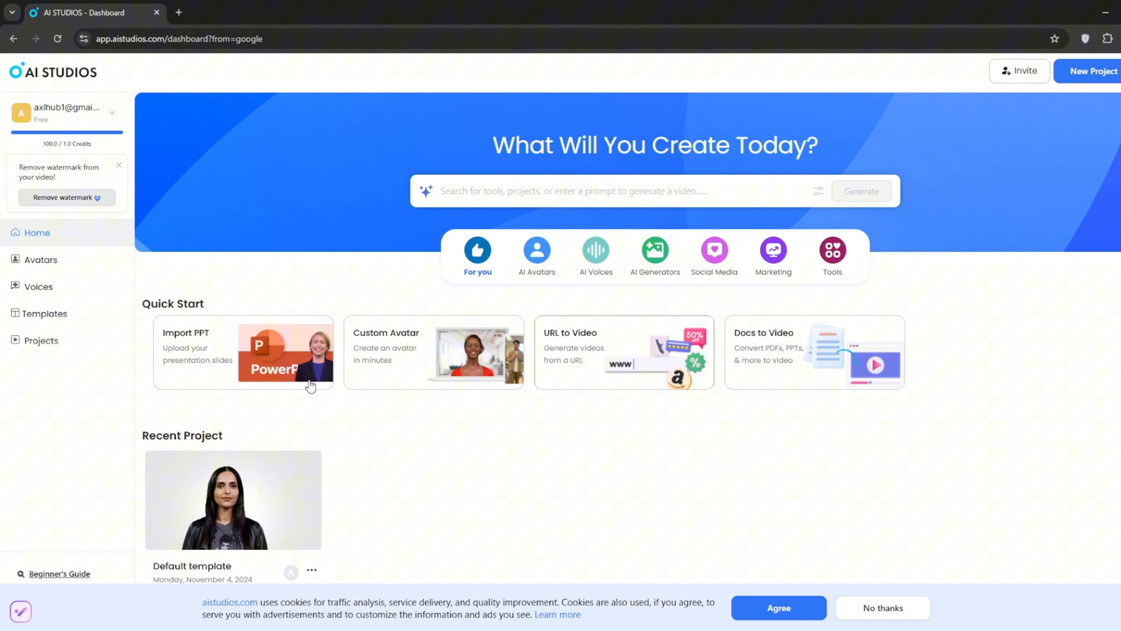
{"action": "mouse_move", "coordinate": [778, 467]}
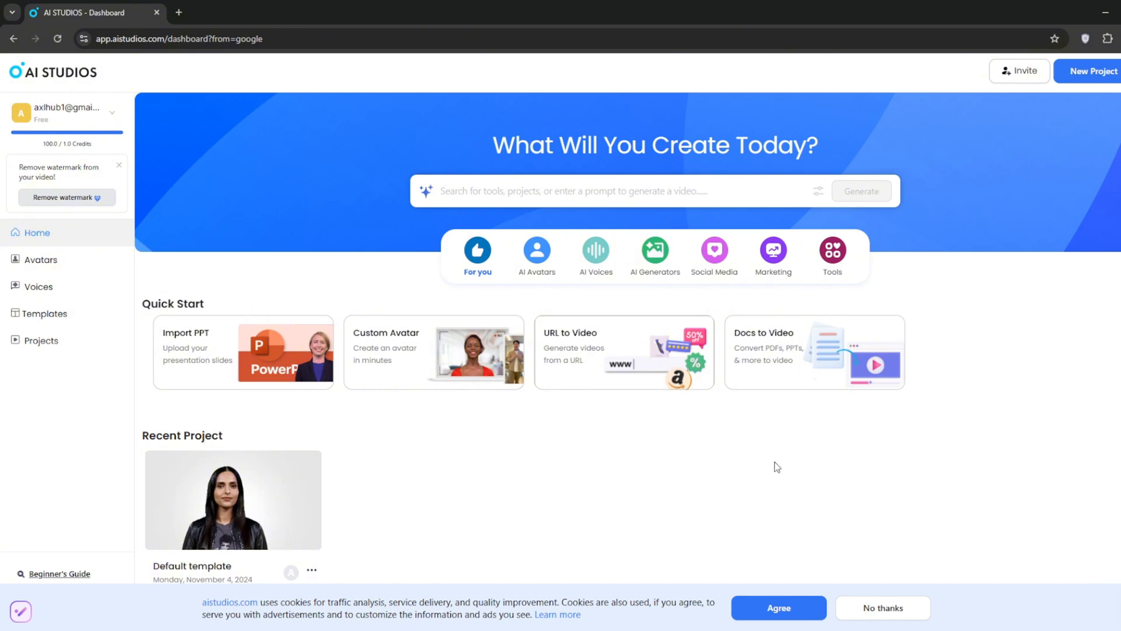
{"action": "mouse_move", "coordinate": [655, 256]}
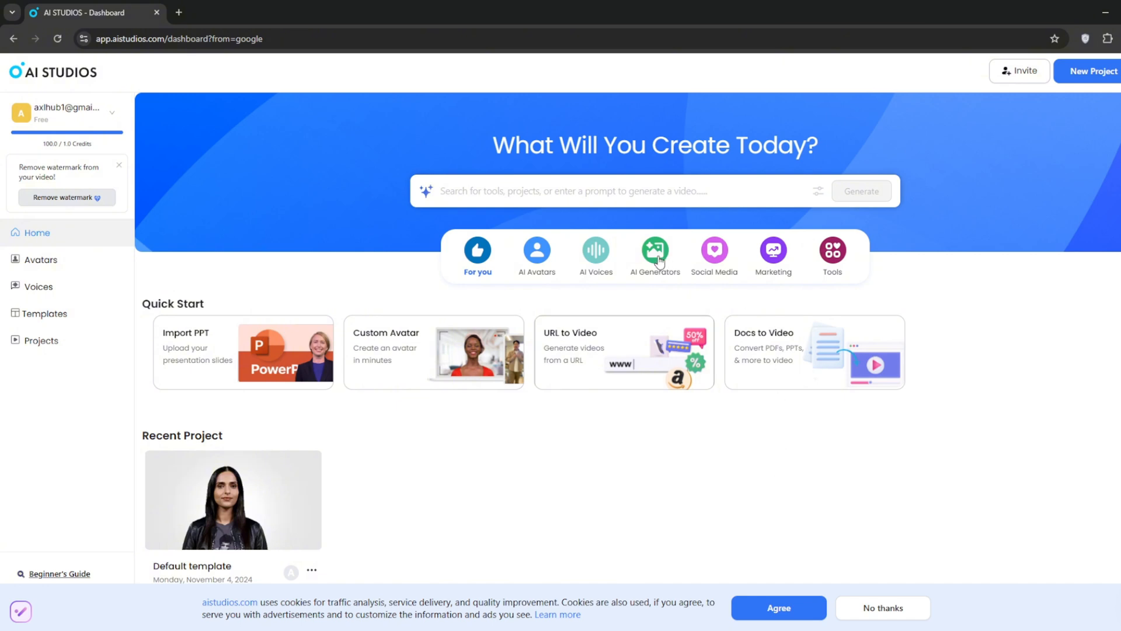
{"action": "left_click", "coordinate": [654, 256]}
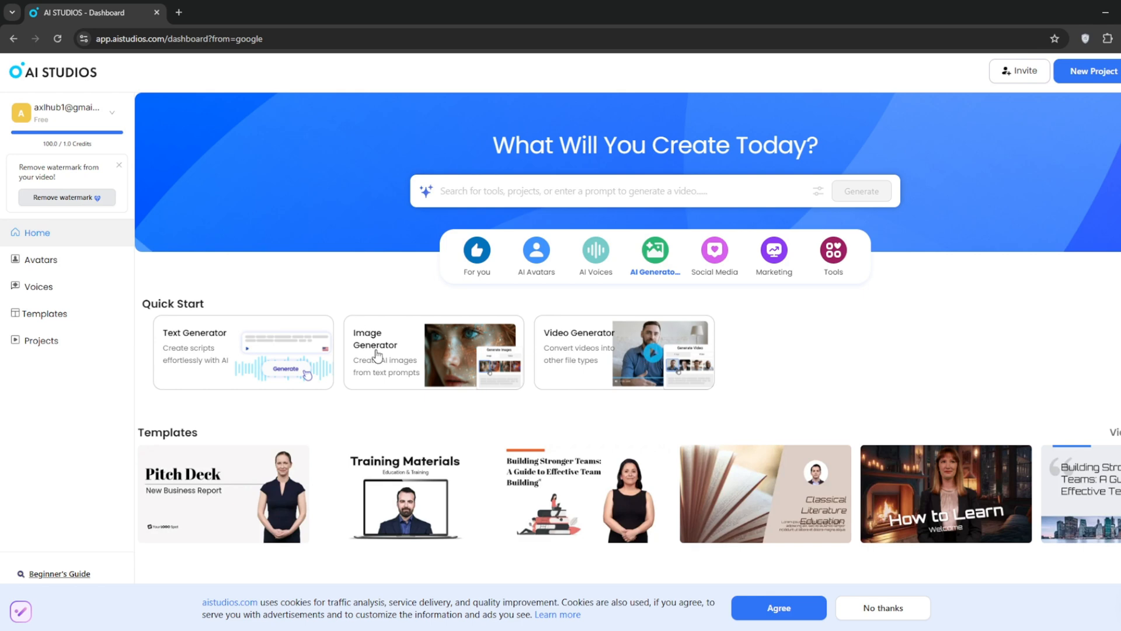
In Image Generator, generate 'a woman sitting on the bed ... neon lightning' image.
{"action": "left_click", "coordinate": [385, 353]}
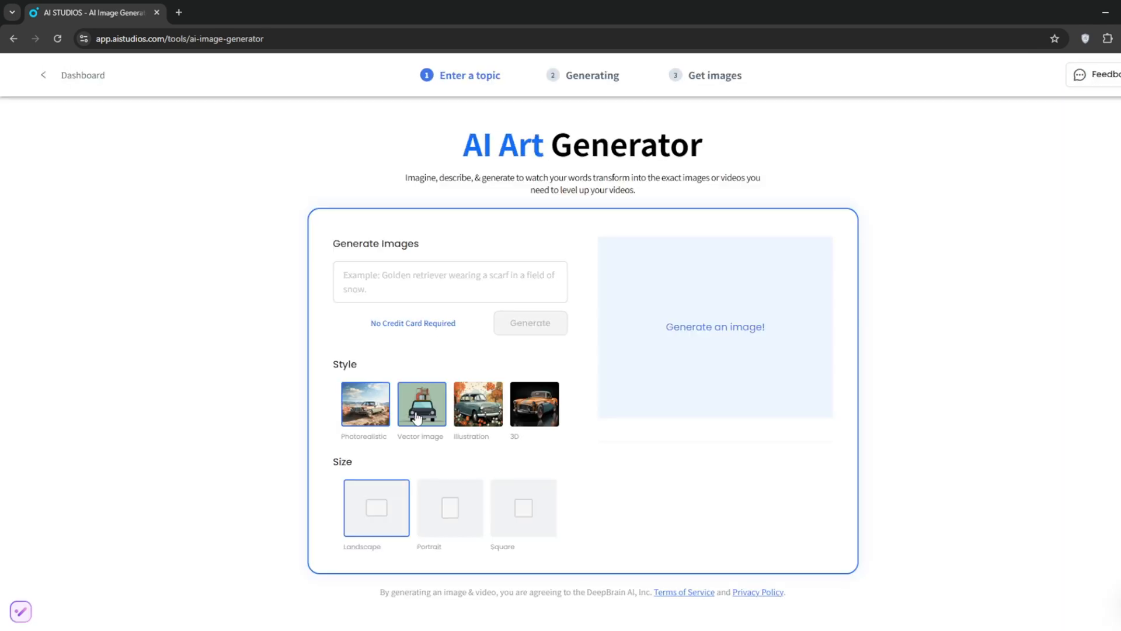
{"action": "left_click", "coordinate": [448, 281]}
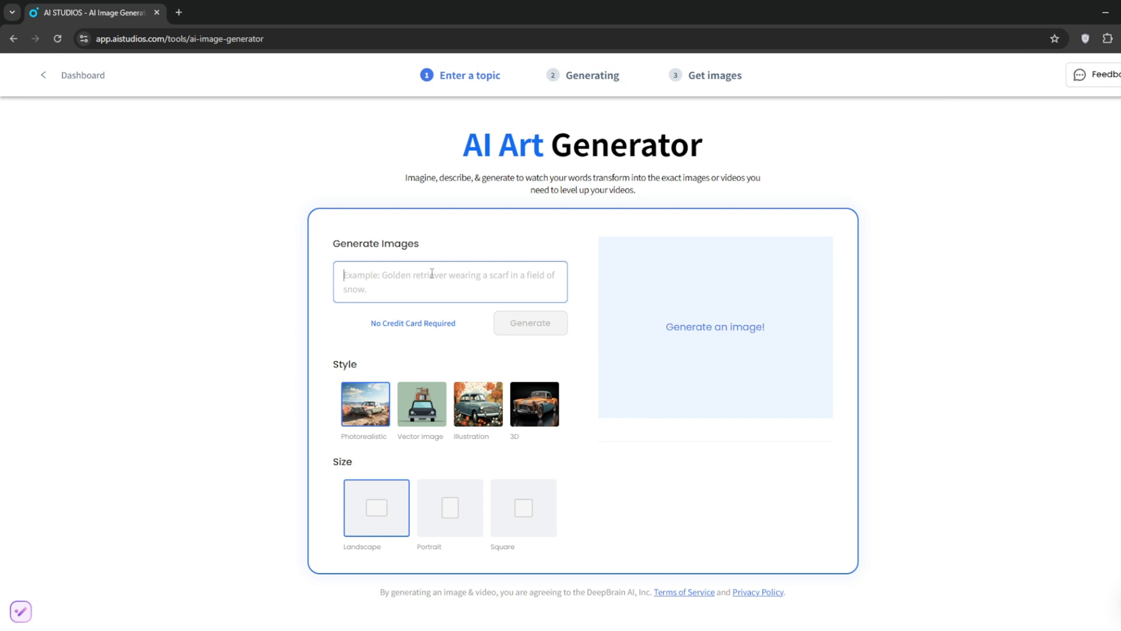
{"action": "type", "text": "a woman sitting on the bed. It is night. There is n"}
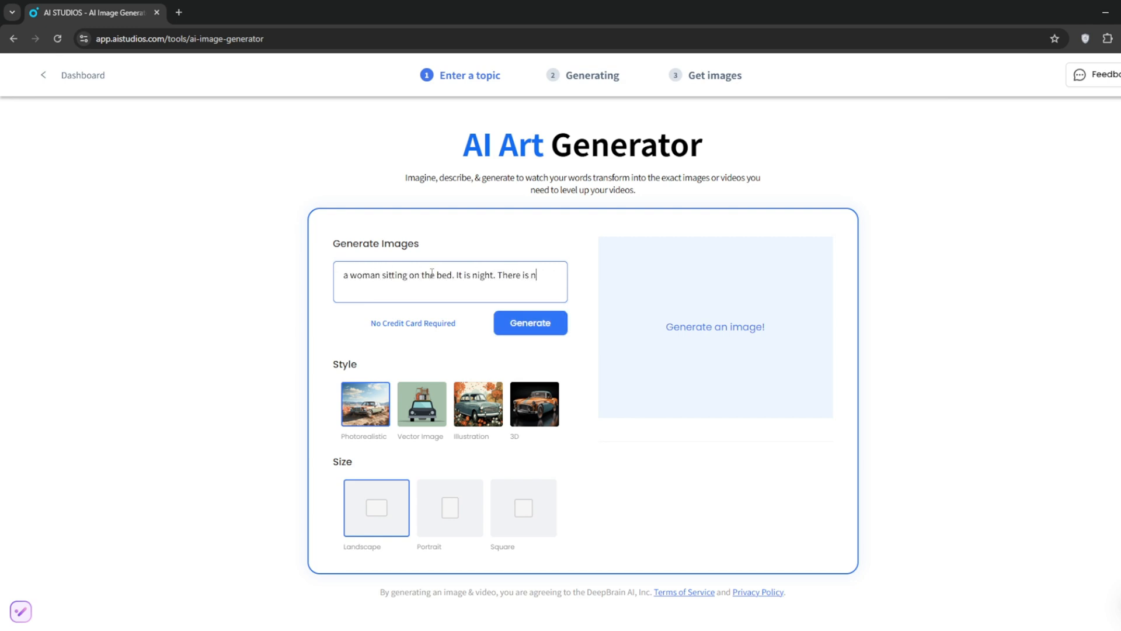
{"action": "type", "text": "eon lightnining"}
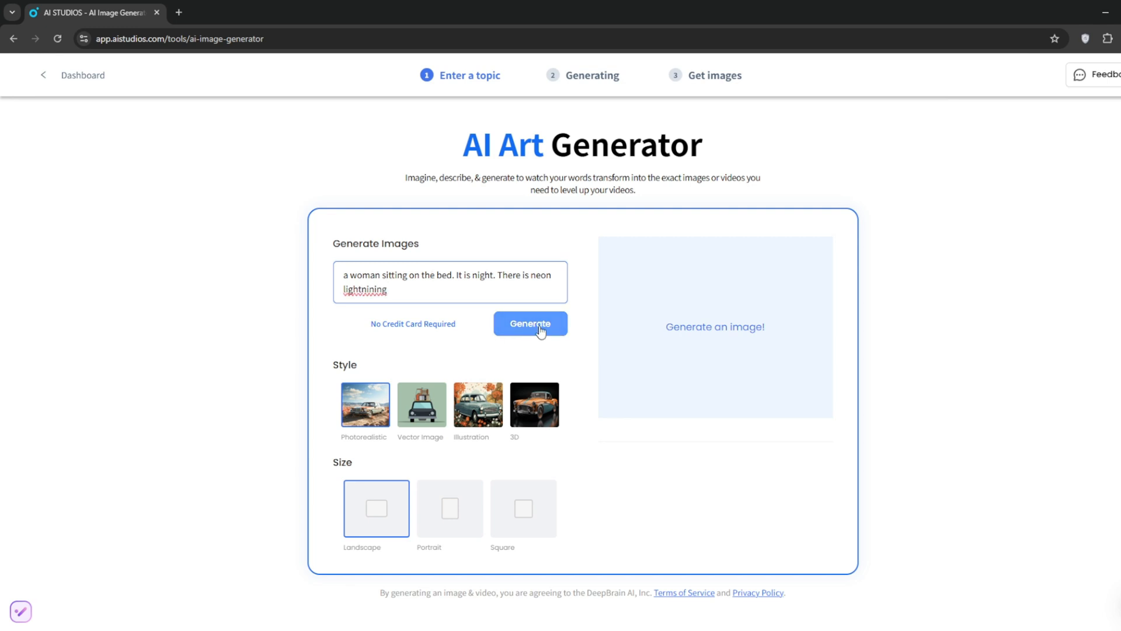
{"action": "right_click", "coordinate": [366, 288]}
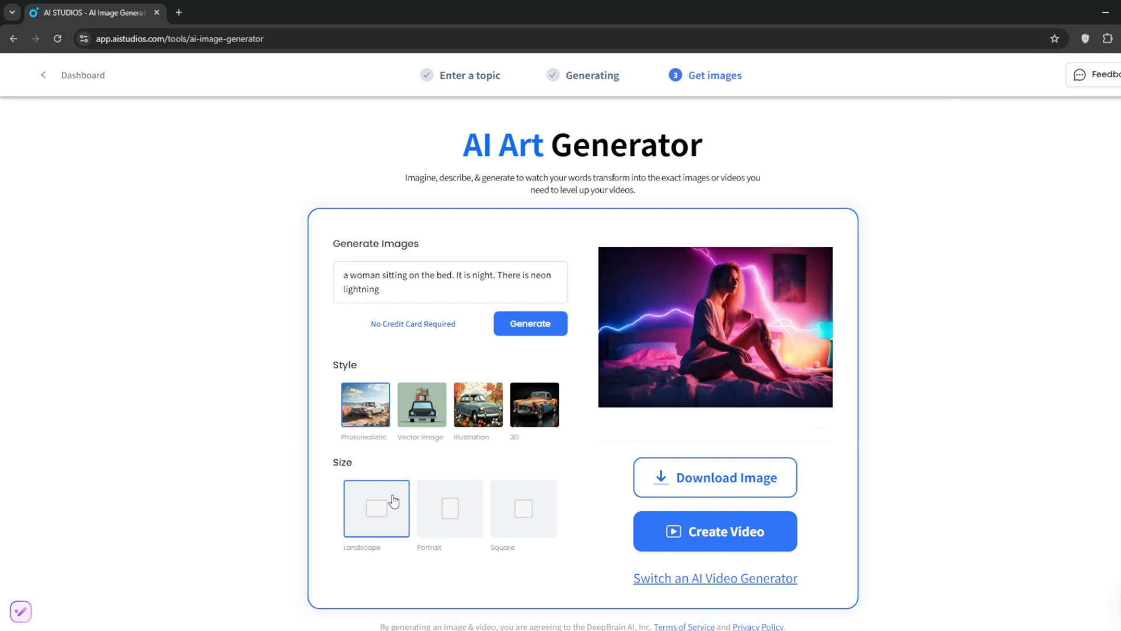
{"action": "mouse_move", "coordinate": [853, 490]}
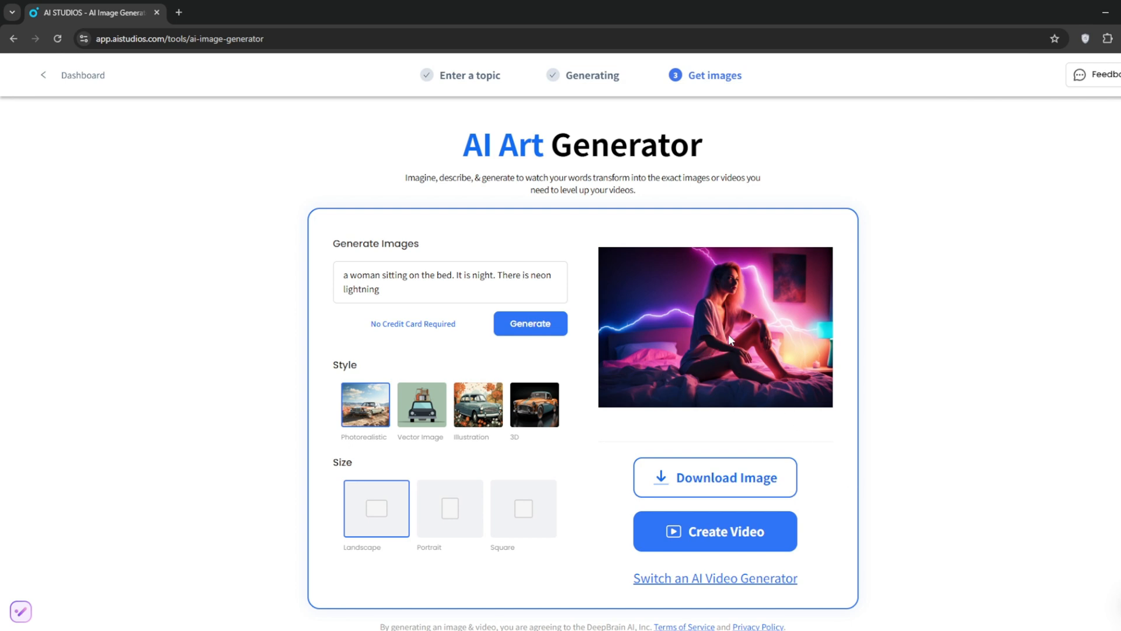
{"action": "mouse_move", "coordinate": [731, 340]}
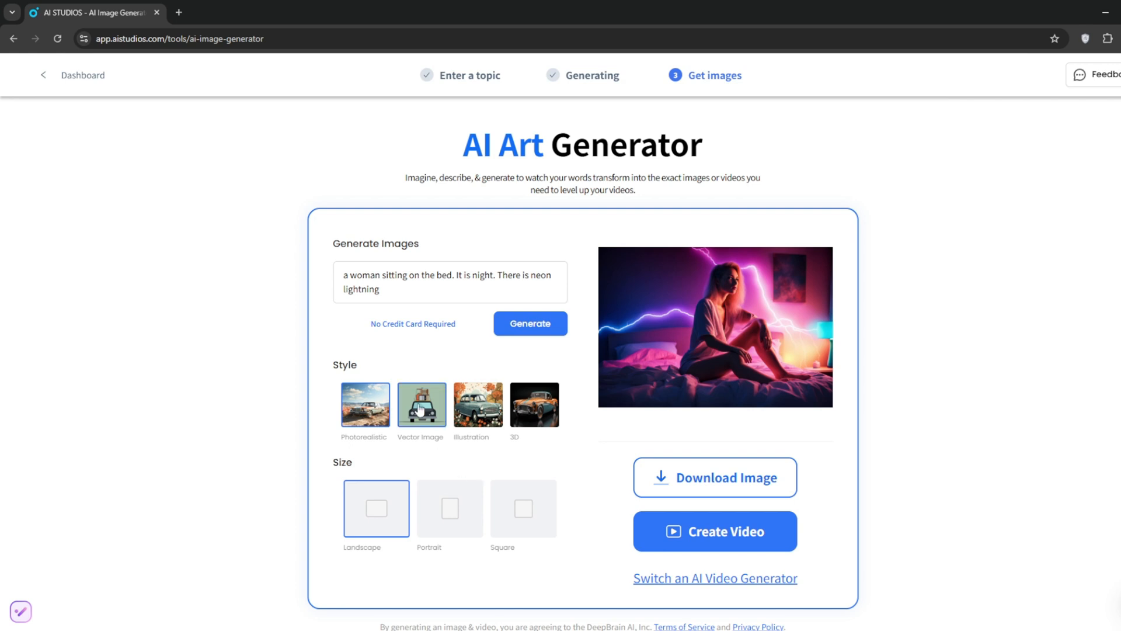
Regenerate the same prompt as a Vector Image and then in the 3D style.
{"action": "left_click", "coordinate": [529, 323]}
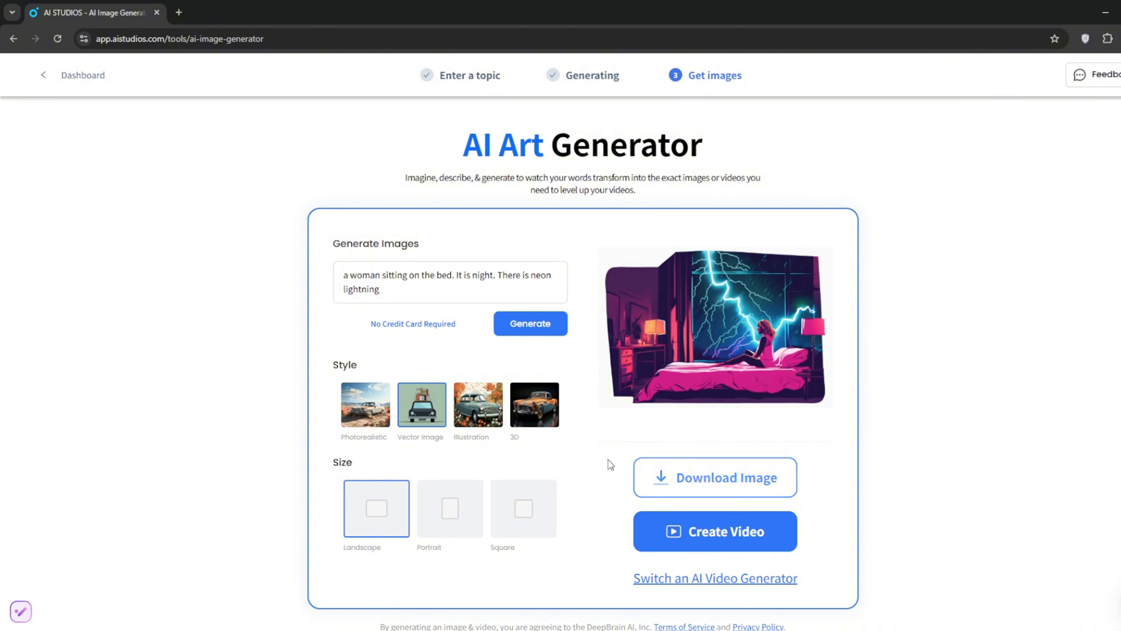
{"action": "left_click", "coordinate": [531, 323]}
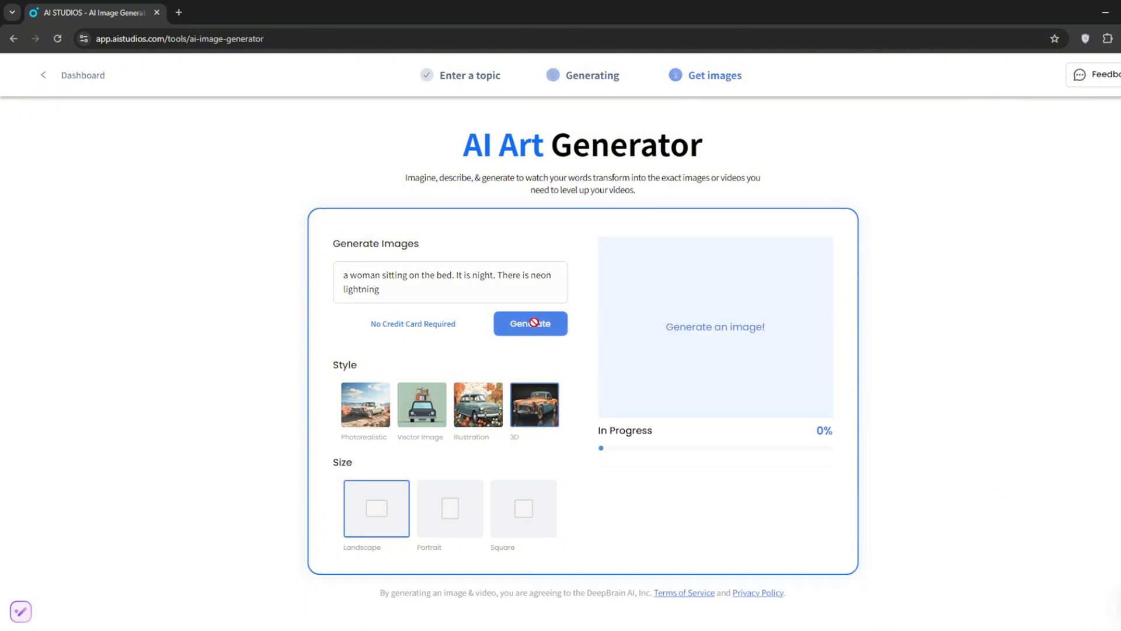
{"action": "left_click", "coordinate": [531, 324]}
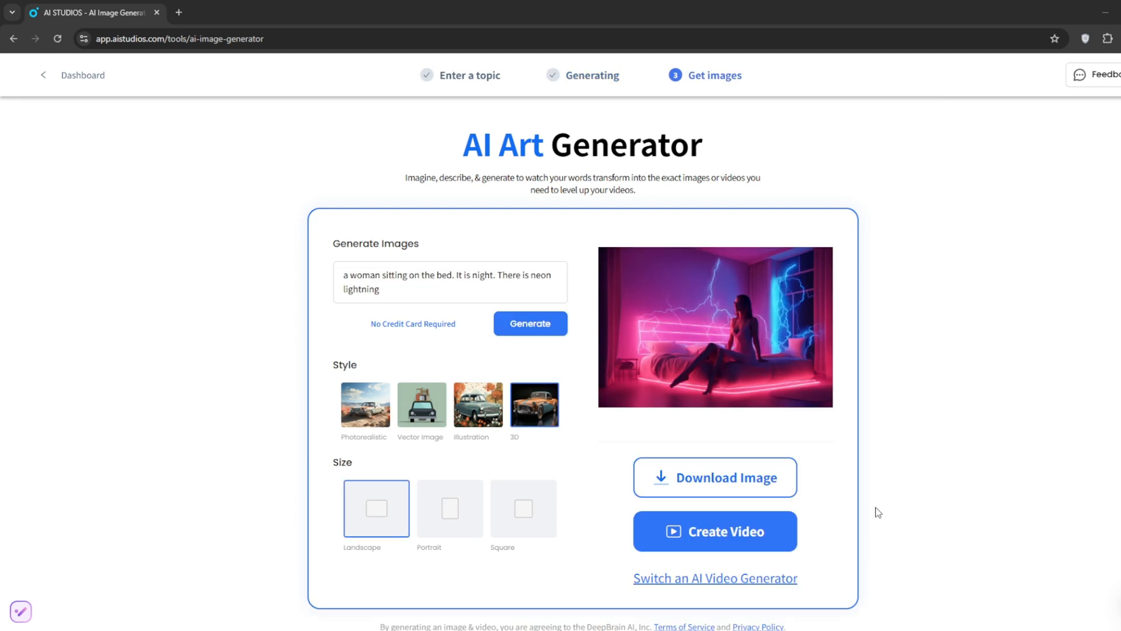
{"action": "mouse_move", "coordinate": [947, 508]}
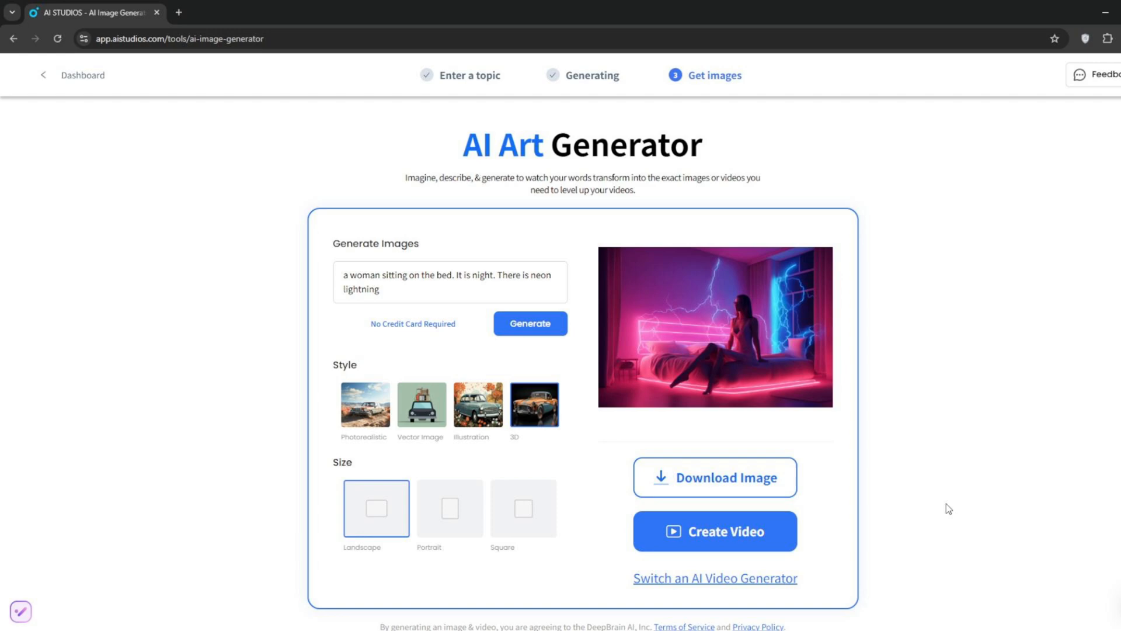
From the dashboard's AI Avatars list, start a new video project with the Ian presenter.
{"action": "left_click", "coordinate": [82, 74]}
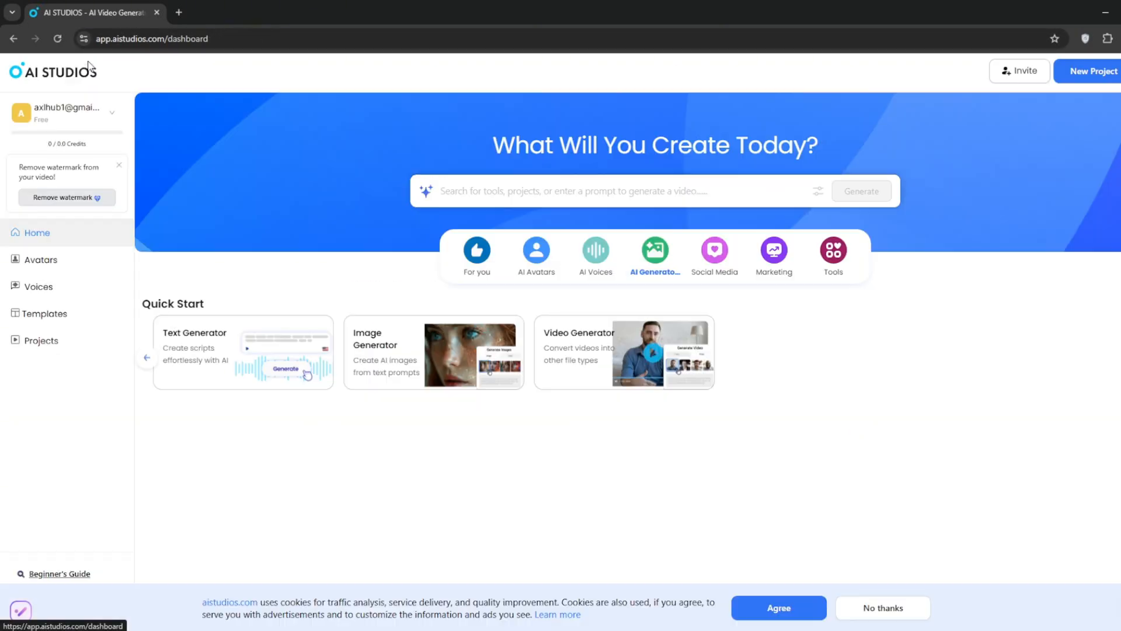
{"action": "left_click", "coordinate": [530, 250]}
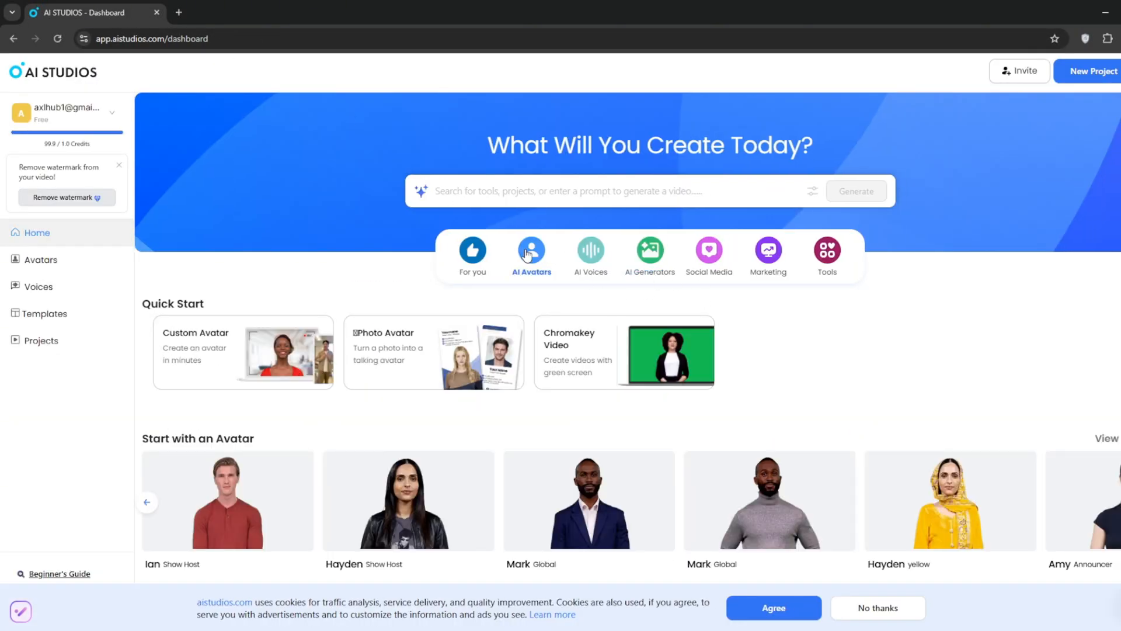
{"action": "scroll", "scroll_direction": "down", "scroll_amount": 3}
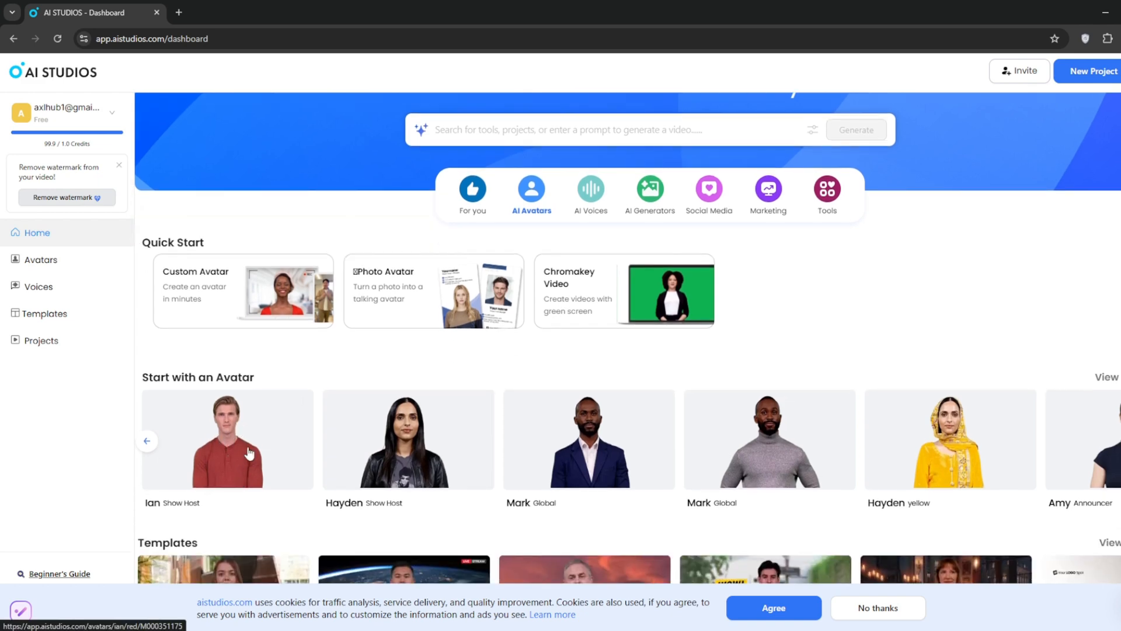
{"action": "scroll", "scroll_direction": "down", "scroll_amount": 3}
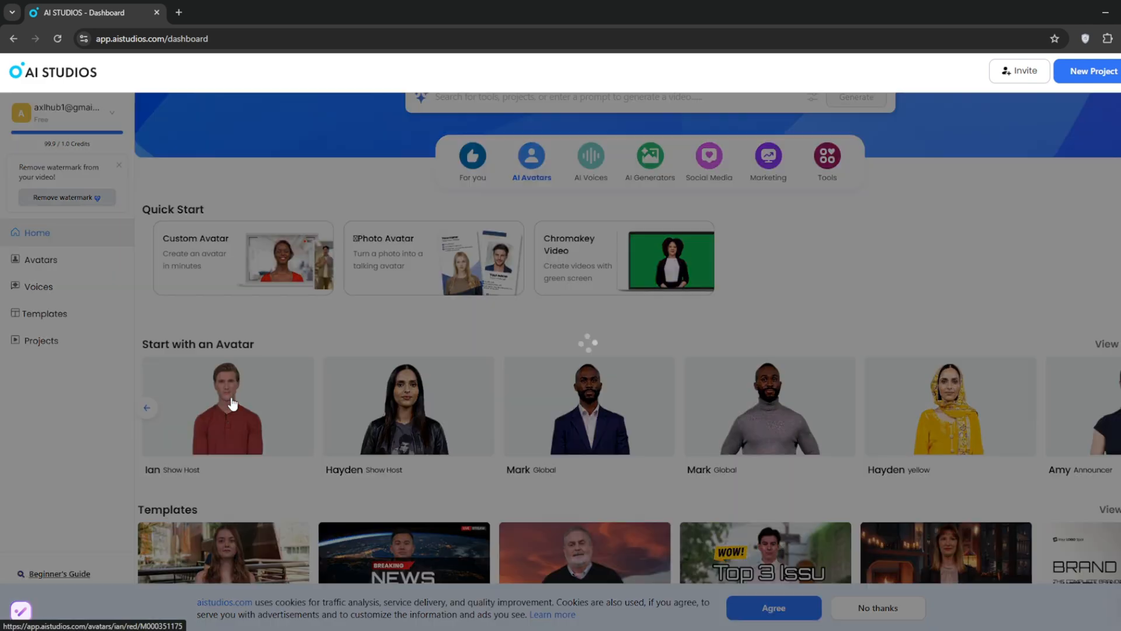
{"action": "left_click", "coordinate": [227, 407]}
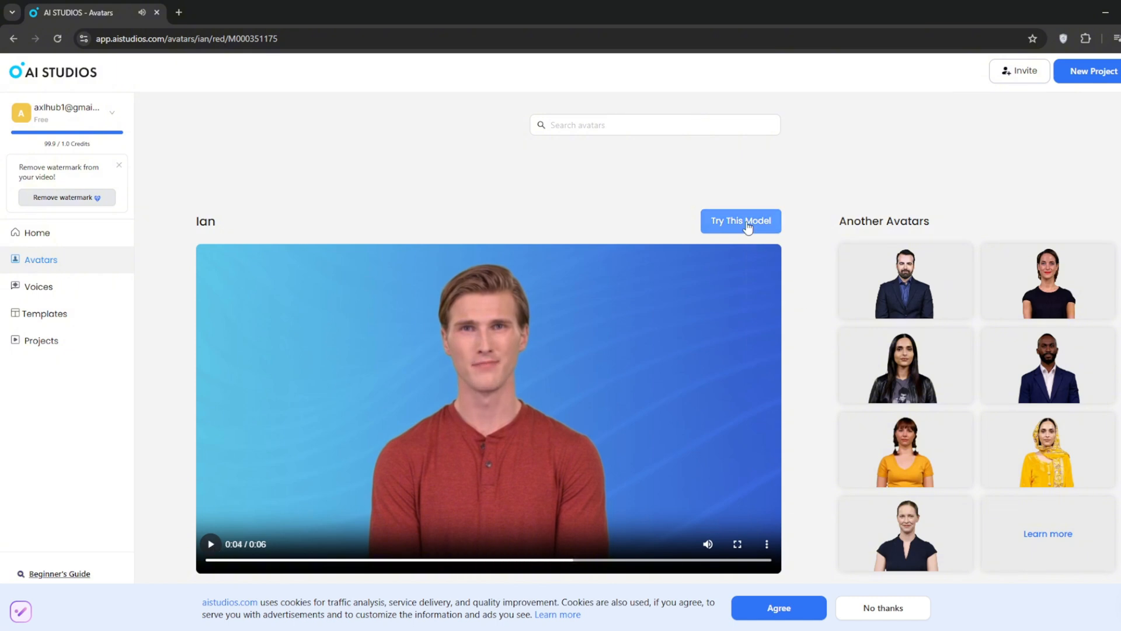
{"action": "left_click", "coordinate": [740, 221]}
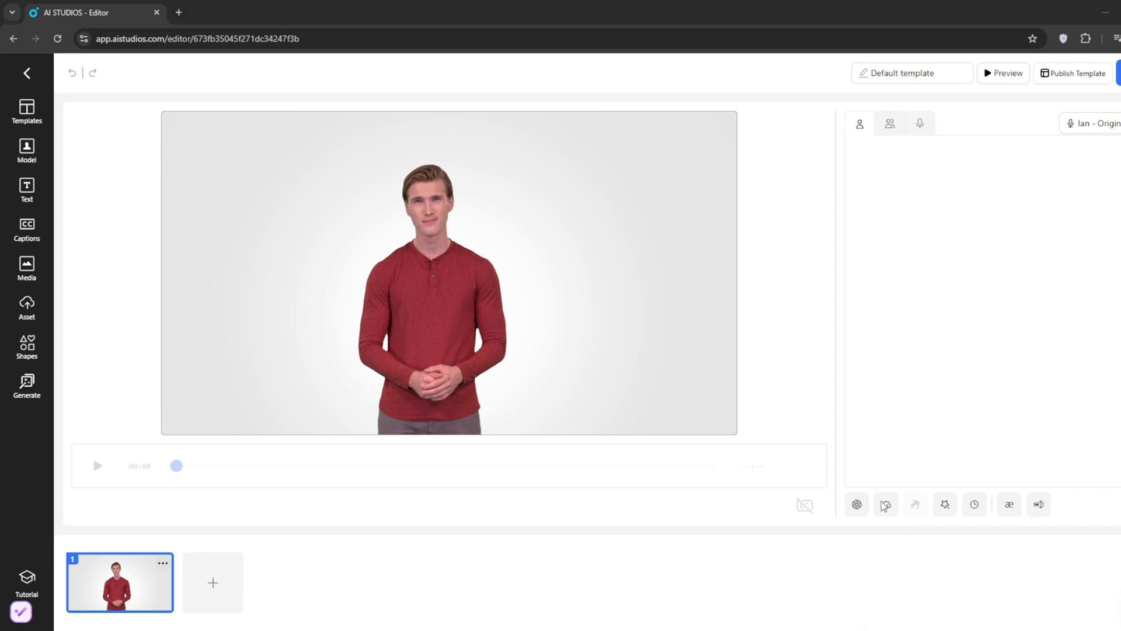
Give Ian the script 'Hey, be sure to subscribe to brain project...' and apply his original AI voice.
{"action": "type", "text": "Hey"}
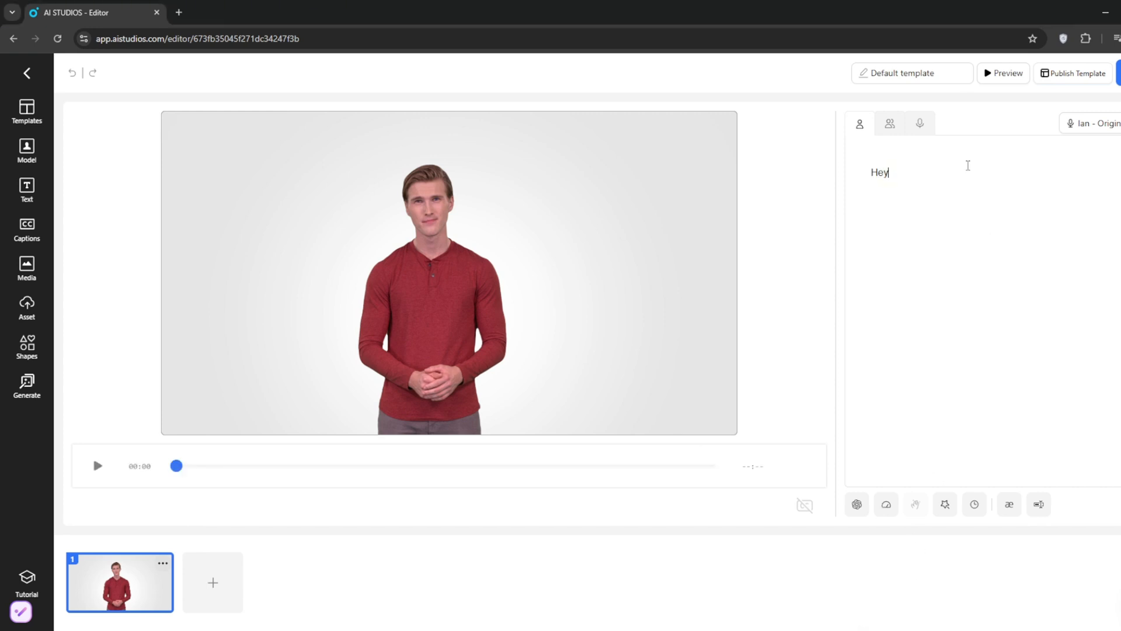
{"action": "type", "text": ", be sure to subscribe to brain project. Isnt this great?"}
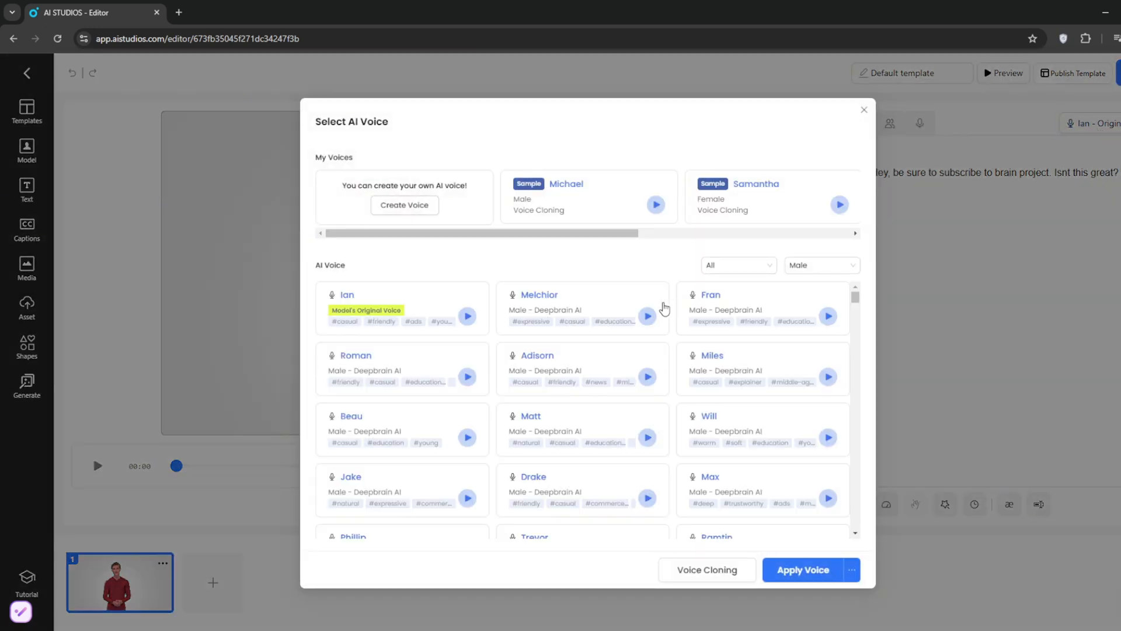
{"action": "mouse_move", "coordinate": [734, 536]}
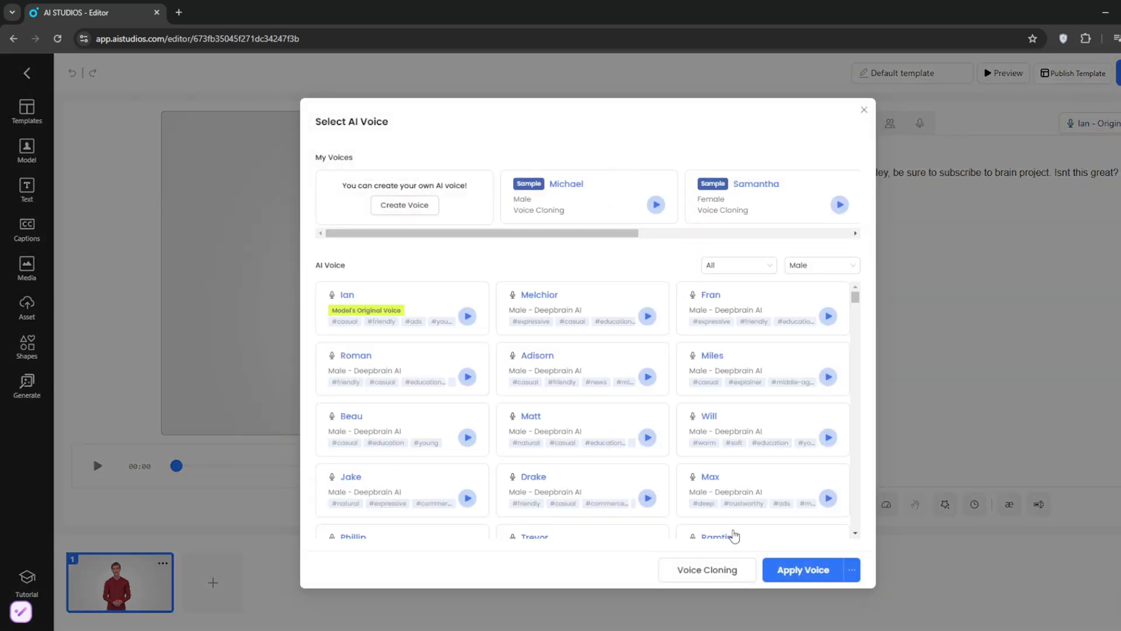
{"action": "left_click", "coordinate": [706, 568]}
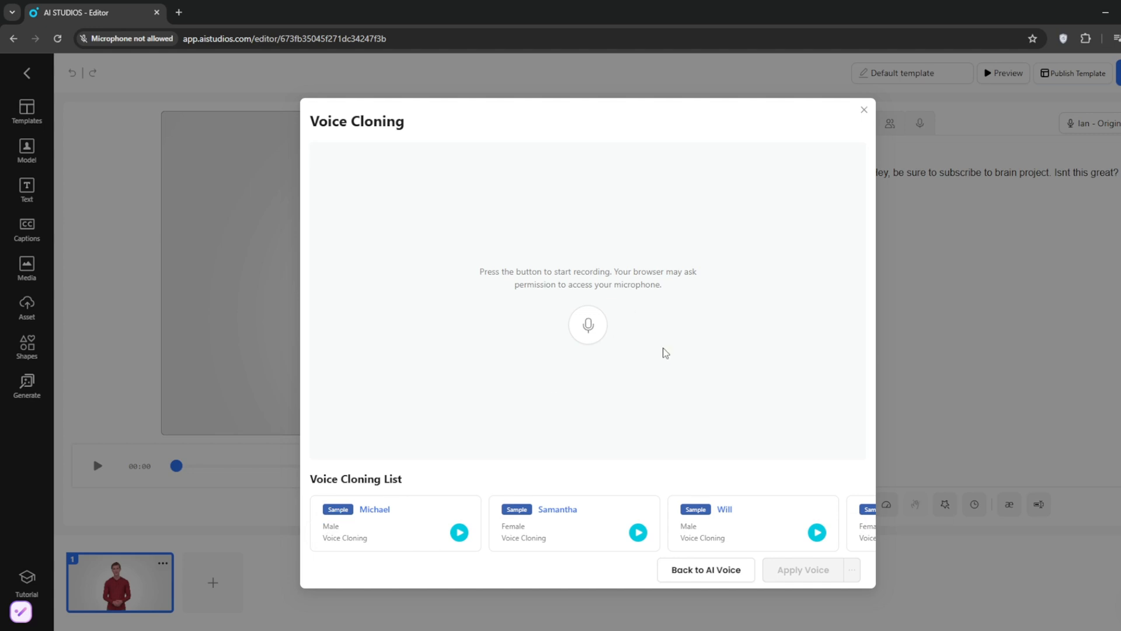
{"action": "left_click", "coordinate": [705, 569]}
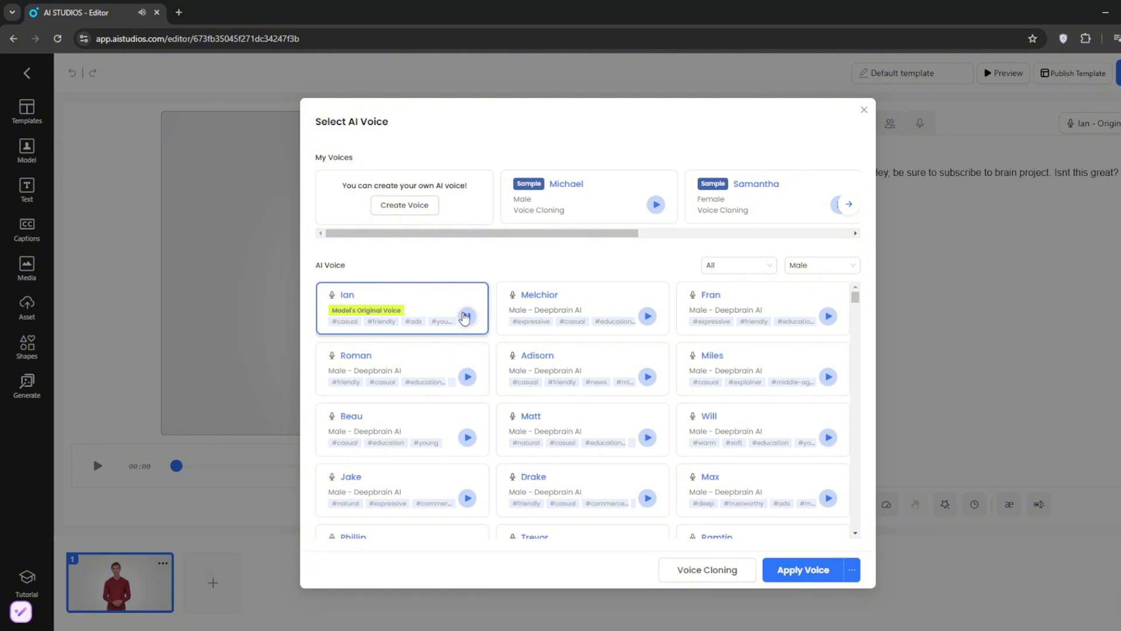
{"action": "mouse_move", "coordinate": [466, 317]}
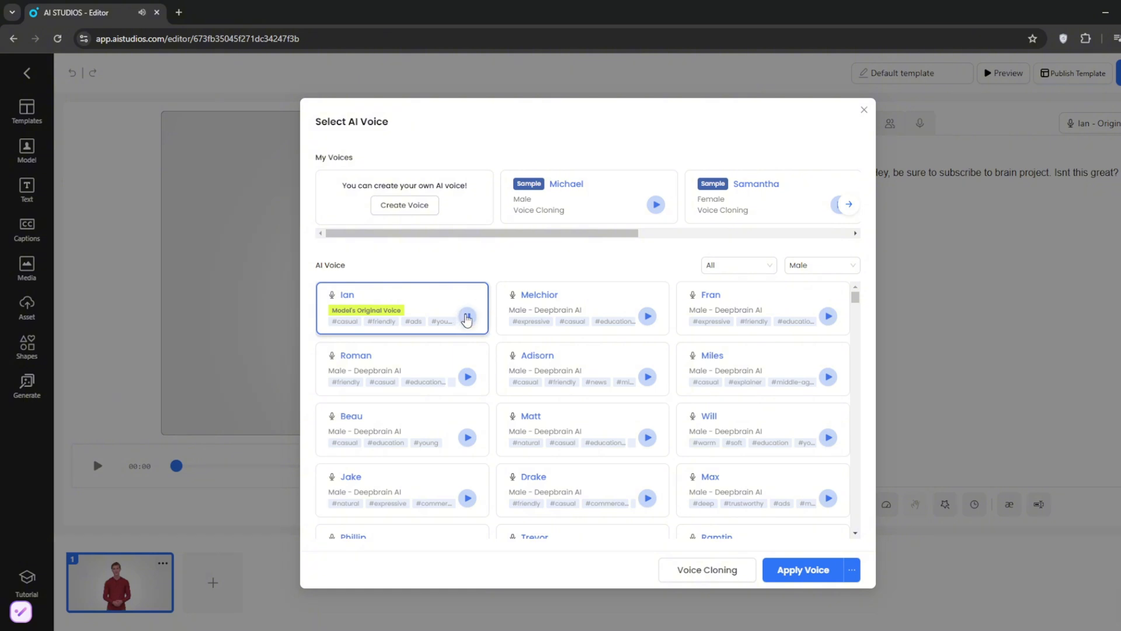
{"action": "left_click", "coordinate": [803, 569]}
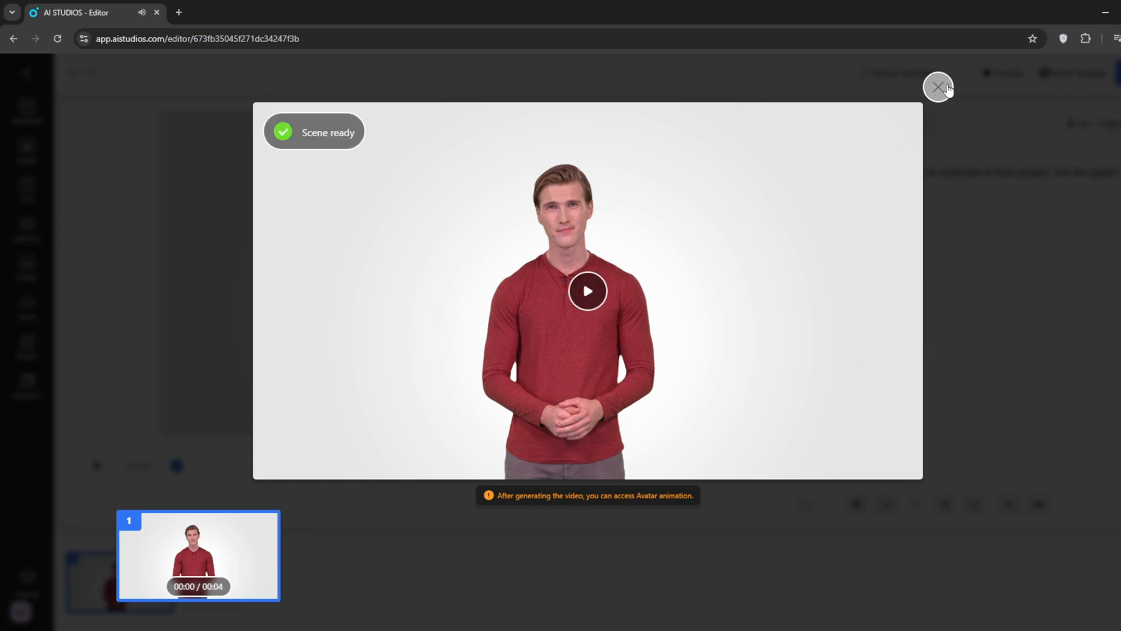
Close the scene preview and export the Ian video at 1080P.
{"action": "left_click", "coordinate": [938, 88]}
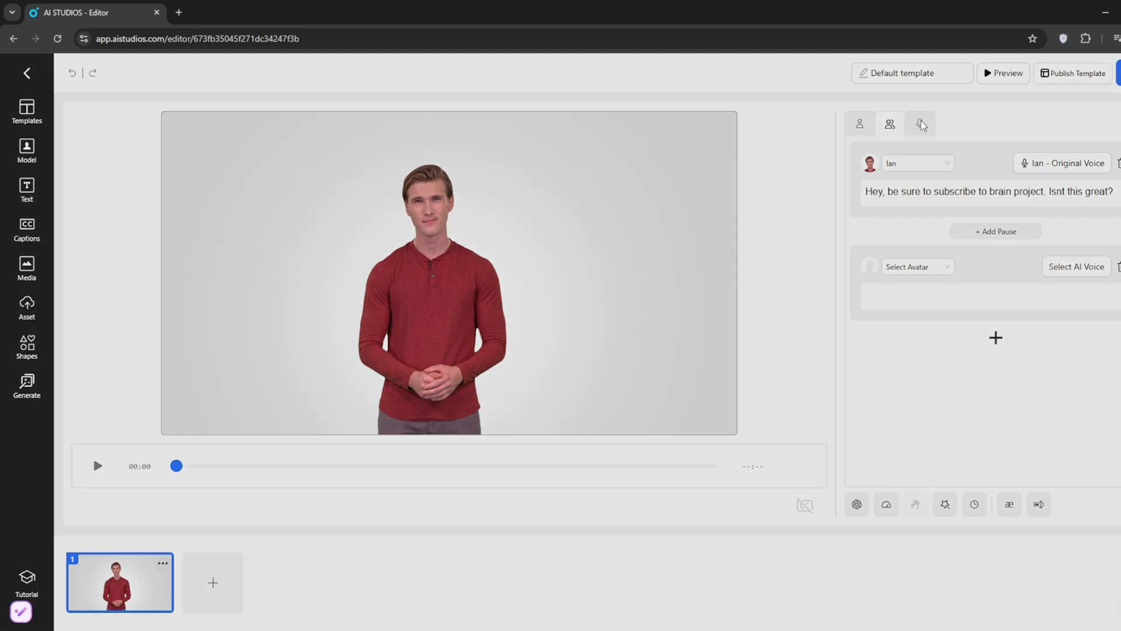
{"action": "left_click", "coordinate": [922, 123]}
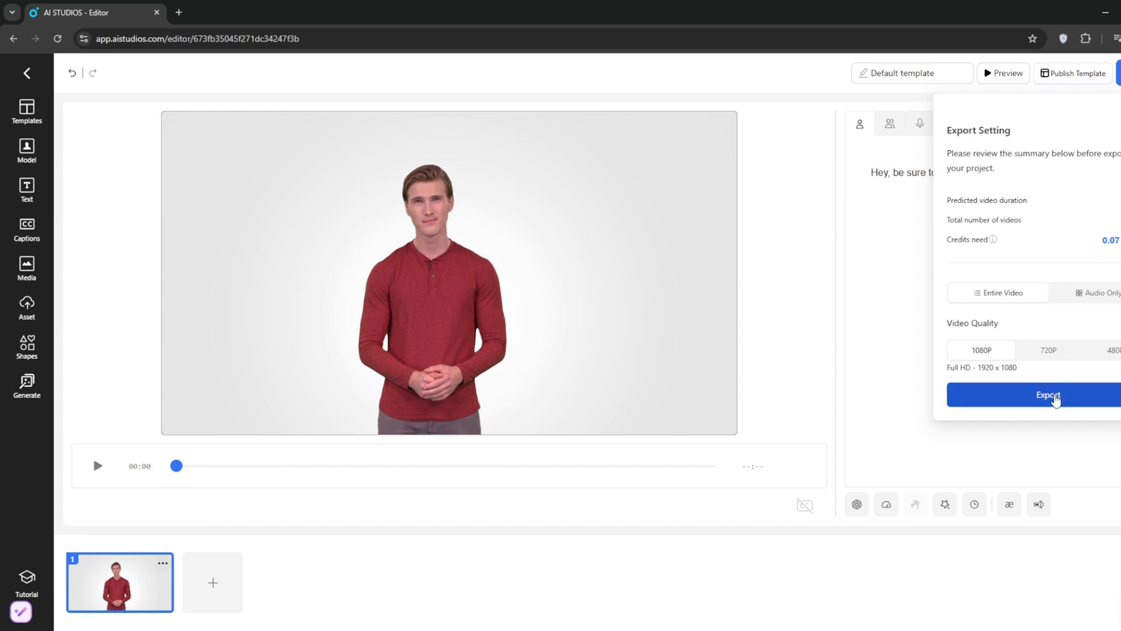
{"action": "left_click", "coordinate": [1049, 395]}
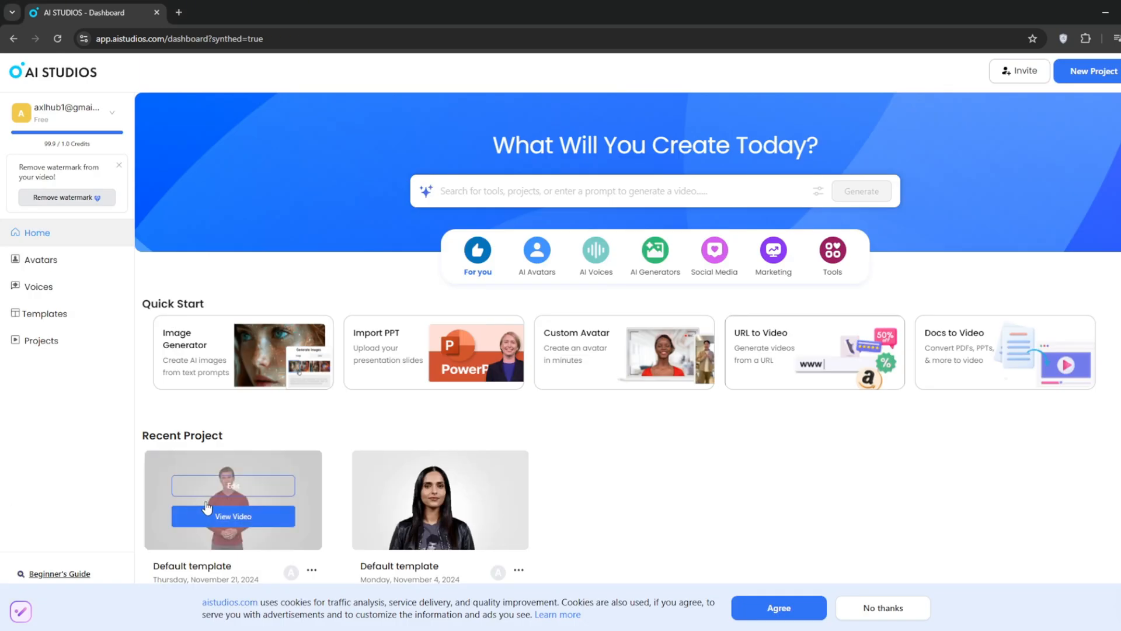
Download the exported Ian video from its share page and go back to the Custom Avatar page.
{"action": "left_click", "coordinate": [232, 515]}
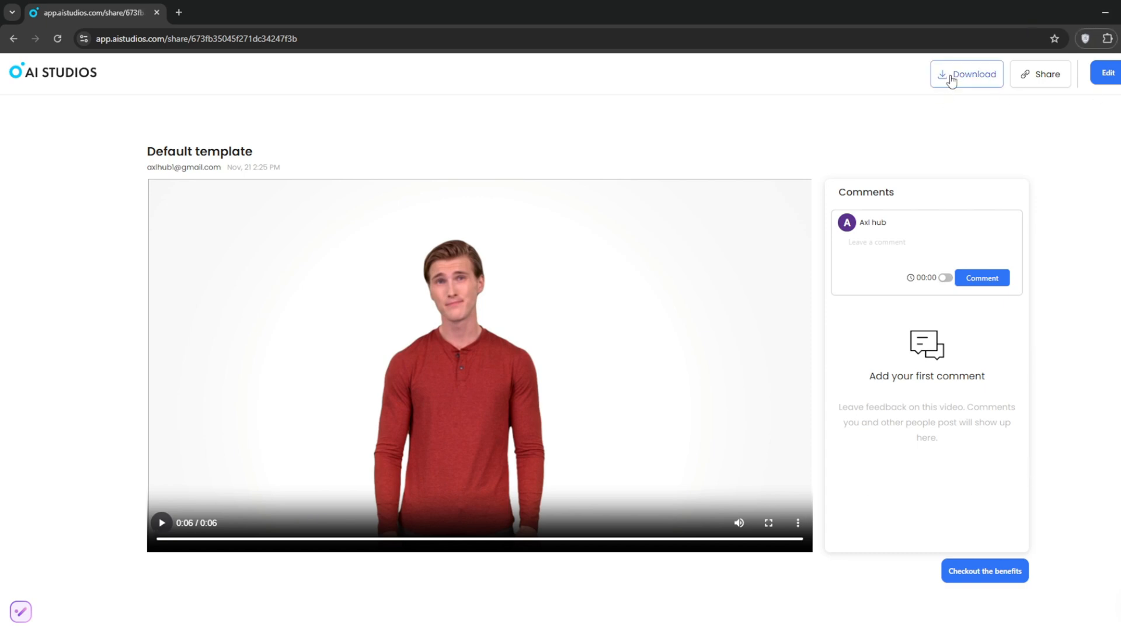
{"action": "left_click", "coordinate": [965, 73]}
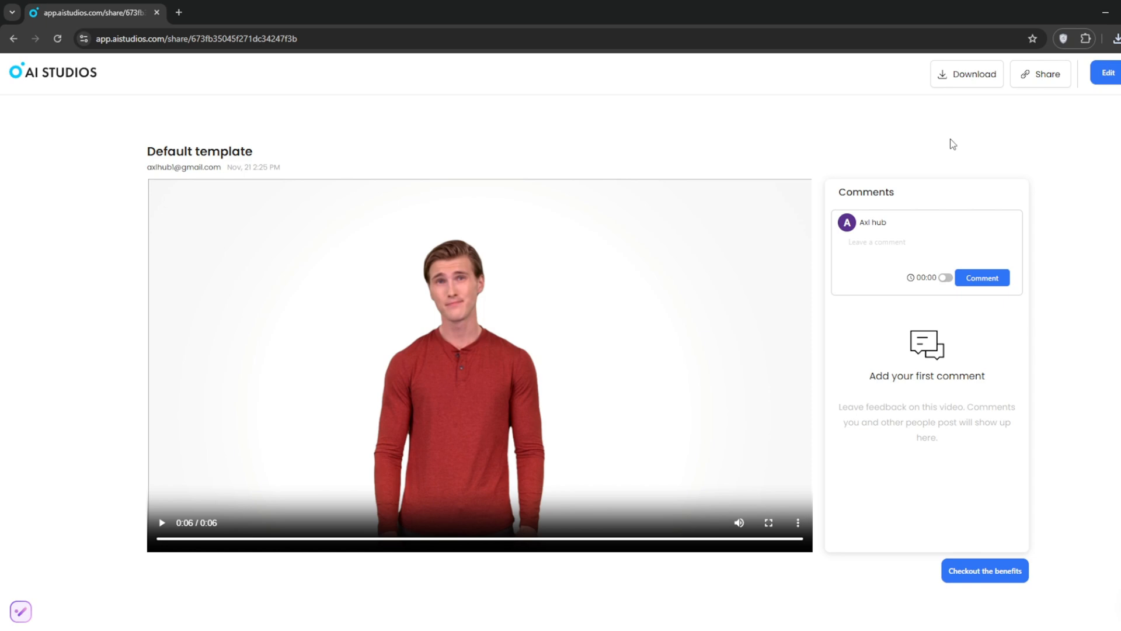
{"action": "left_click", "coordinate": [13, 39]}
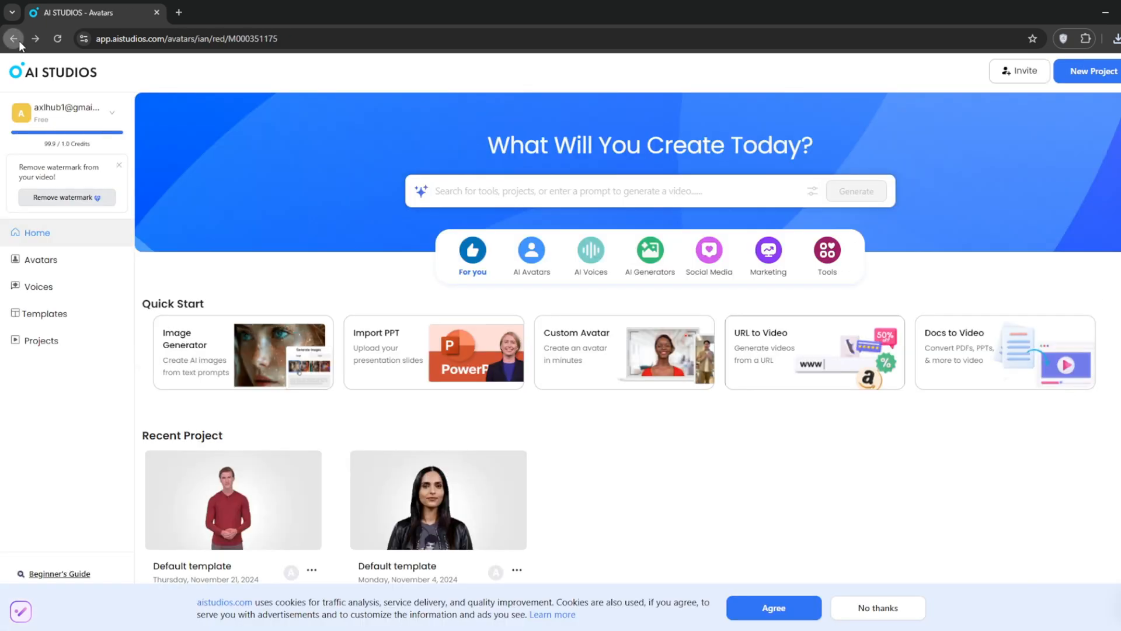
{"action": "left_click", "coordinate": [13, 38]}
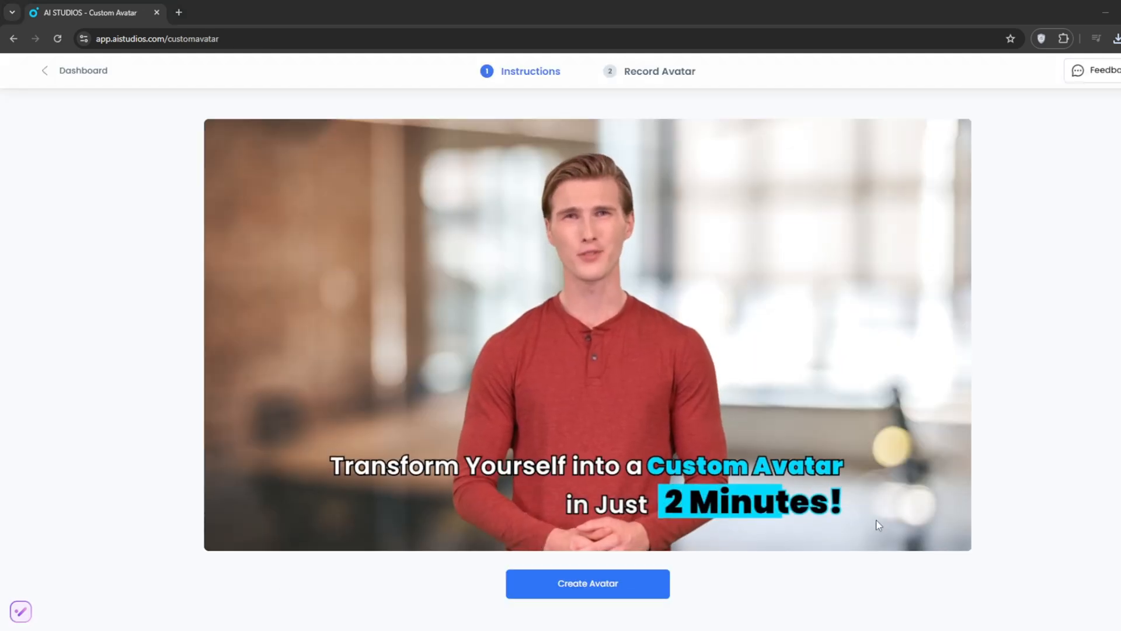
Return to the dashboard listing the Custom Avatar, Photo Avatar and Chromakey options.
{"action": "left_click", "coordinate": [587, 584]}
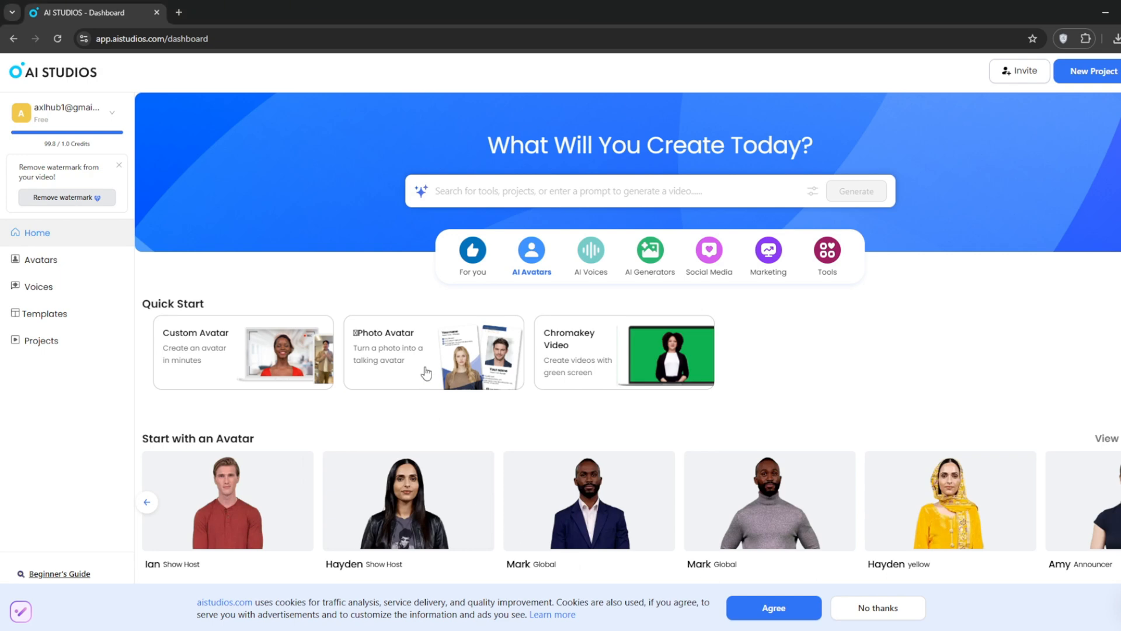
Upload the pink-haired portrait photo as the source image for a new photo avatar.
{"action": "left_click", "coordinate": [432, 352]}
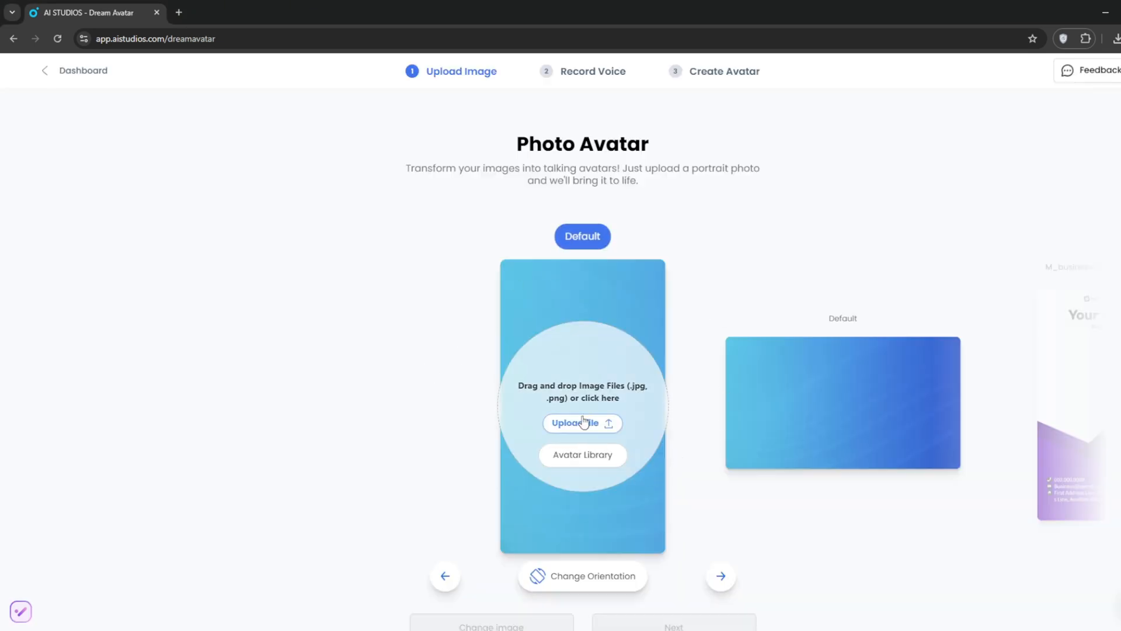
{"action": "left_click", "coordinate": [582, 423]}
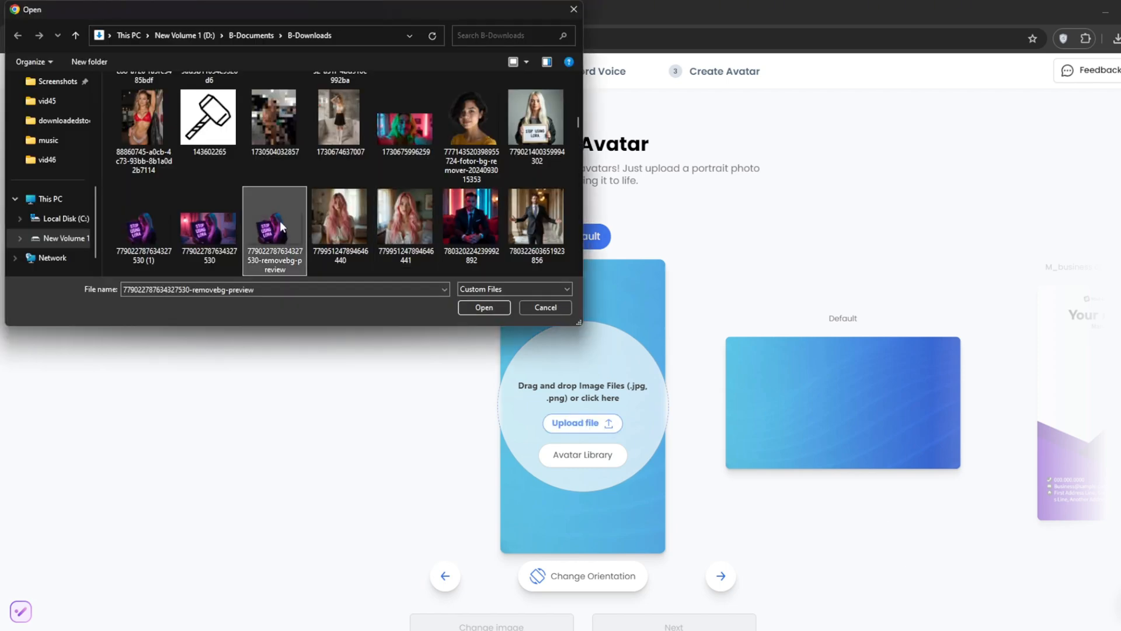
{"action": "left_click", "coordinate": [483, 307]}
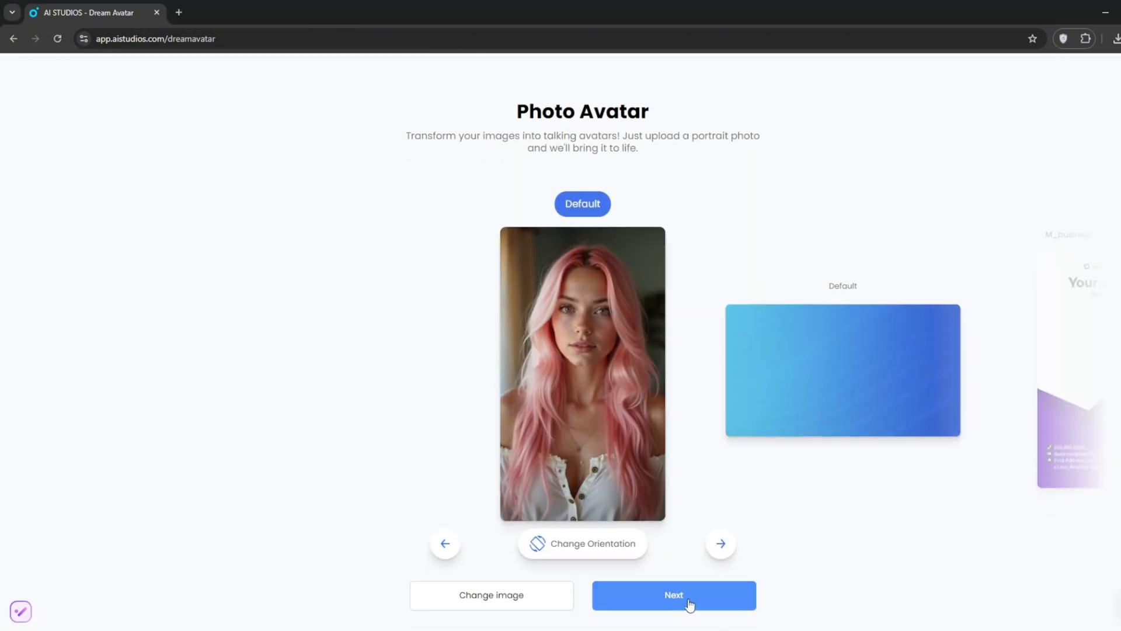
{"action": "left_click", "coordinate": [673, 594]}
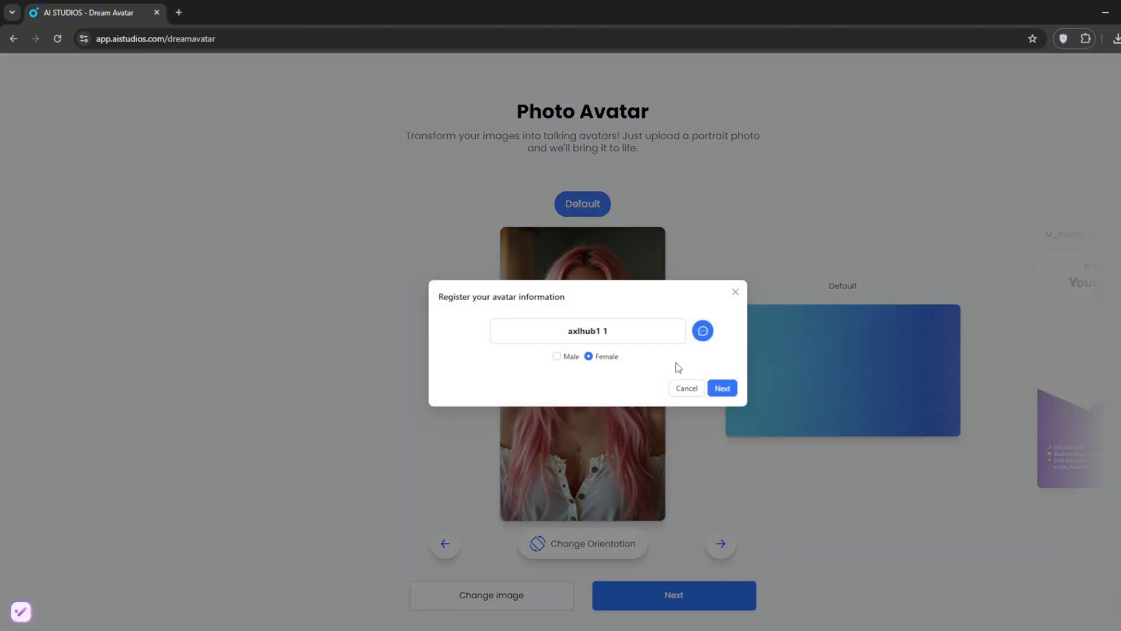
Register the avatar as female with the Samantha AI voice and start avatar creation.
{"action": "left_click", "coordinate": [722, 388]}
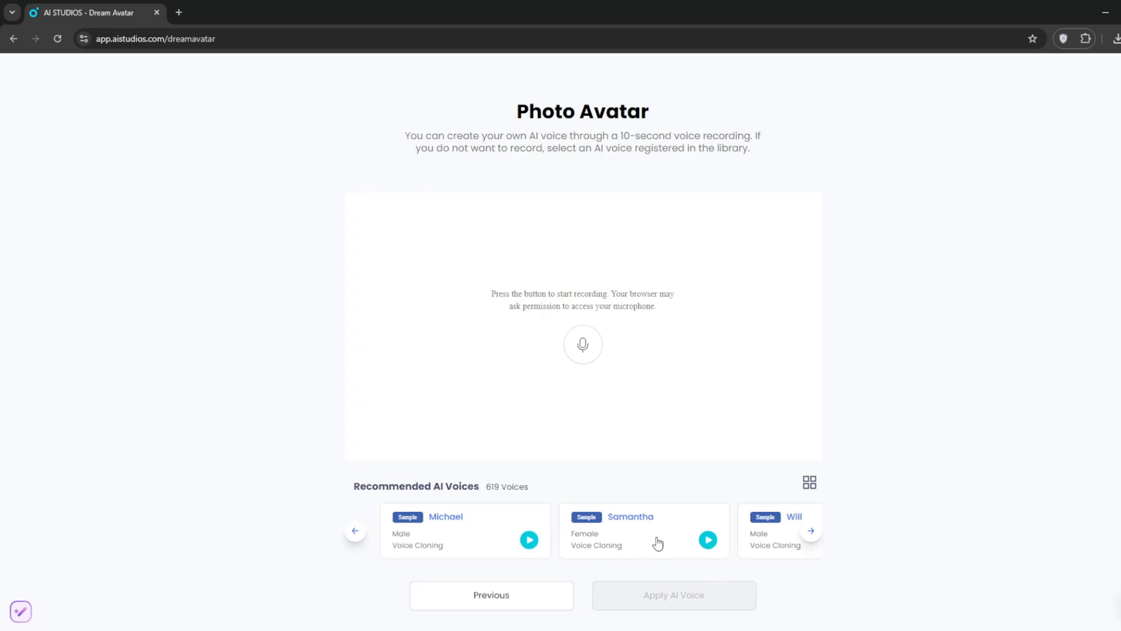
{"action": "left_click", "coordinate": [706, 540]}
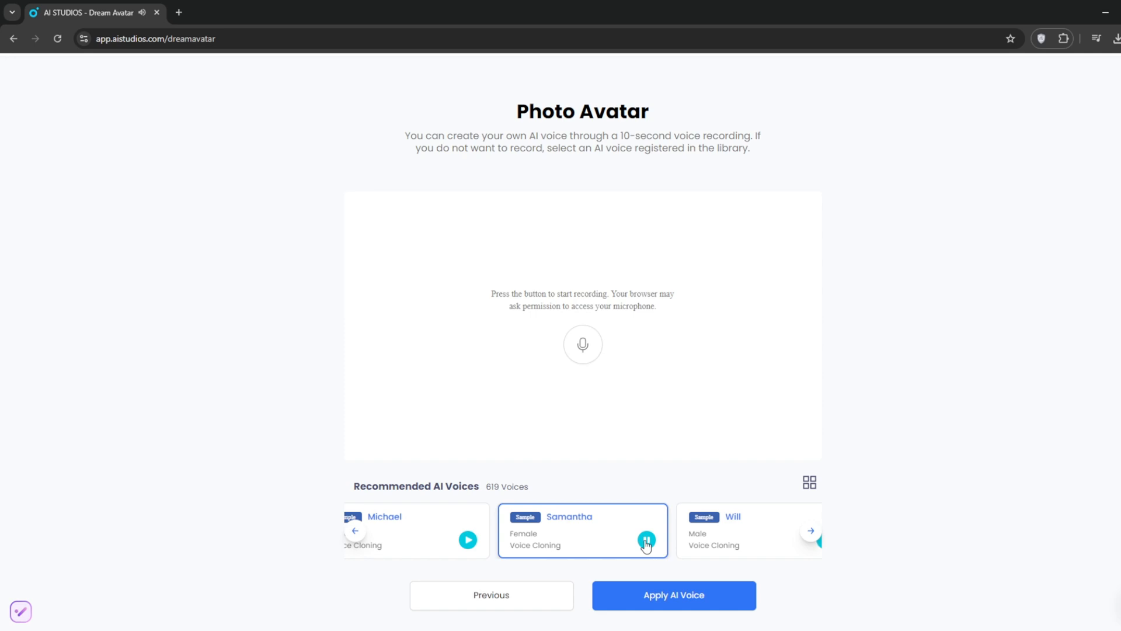
{"action": "left_click", "coordinate": [646, 539]}
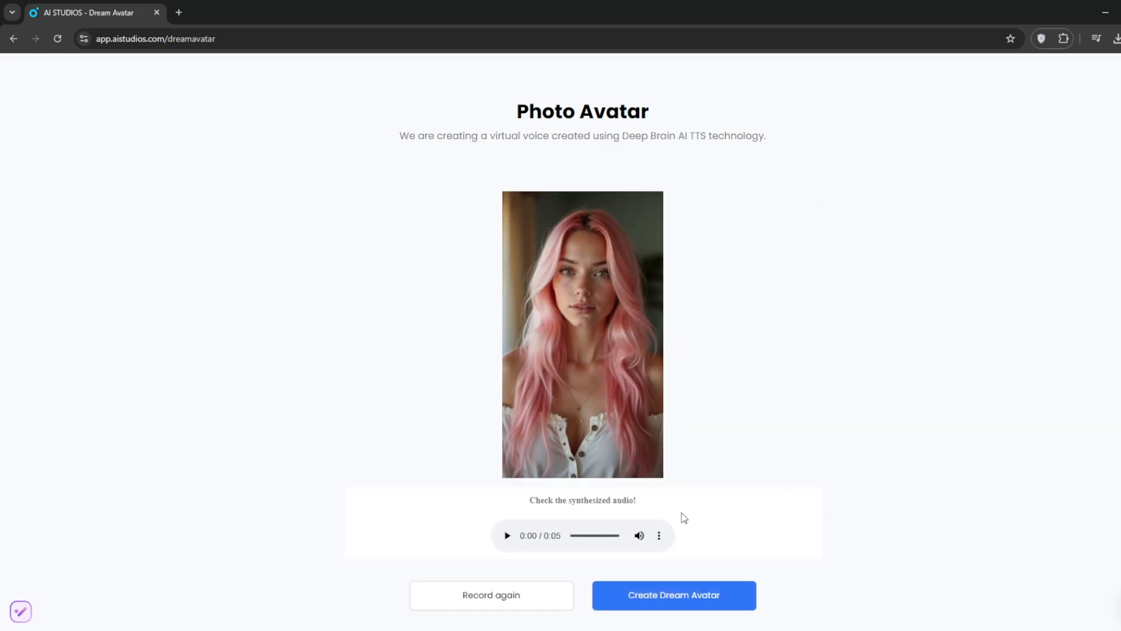
{"action": "left_click", "coordinate": [672, 595]}
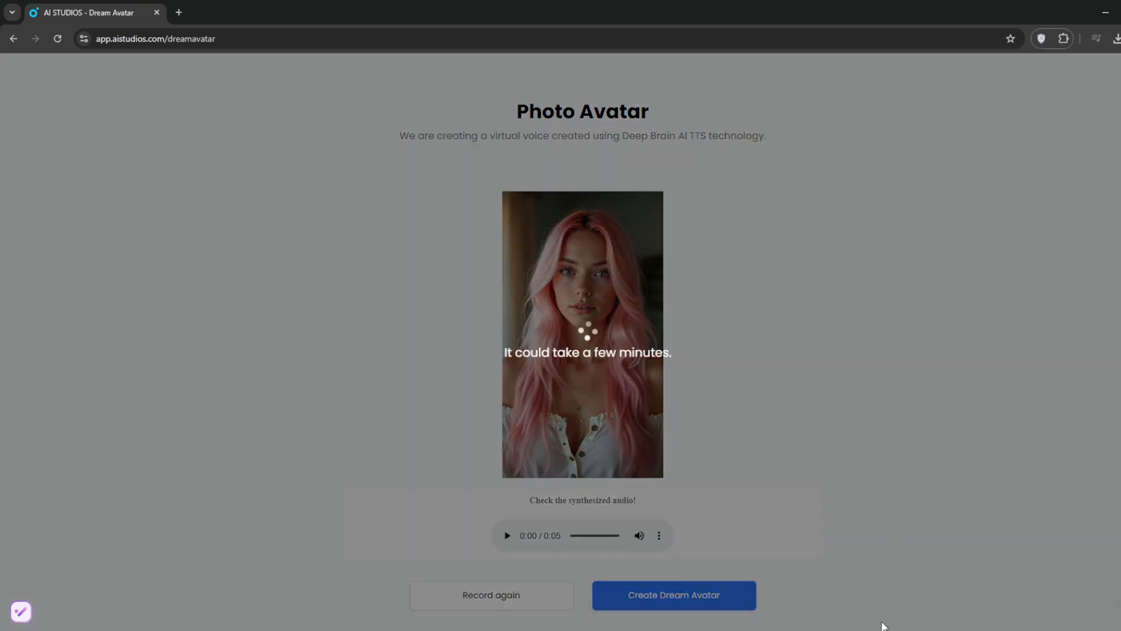
Enter the script 'Can you subscribe to my patreon? Please' for the pink-haired avatar.
{"action": "left_click", "coordinate": [673, 594]}
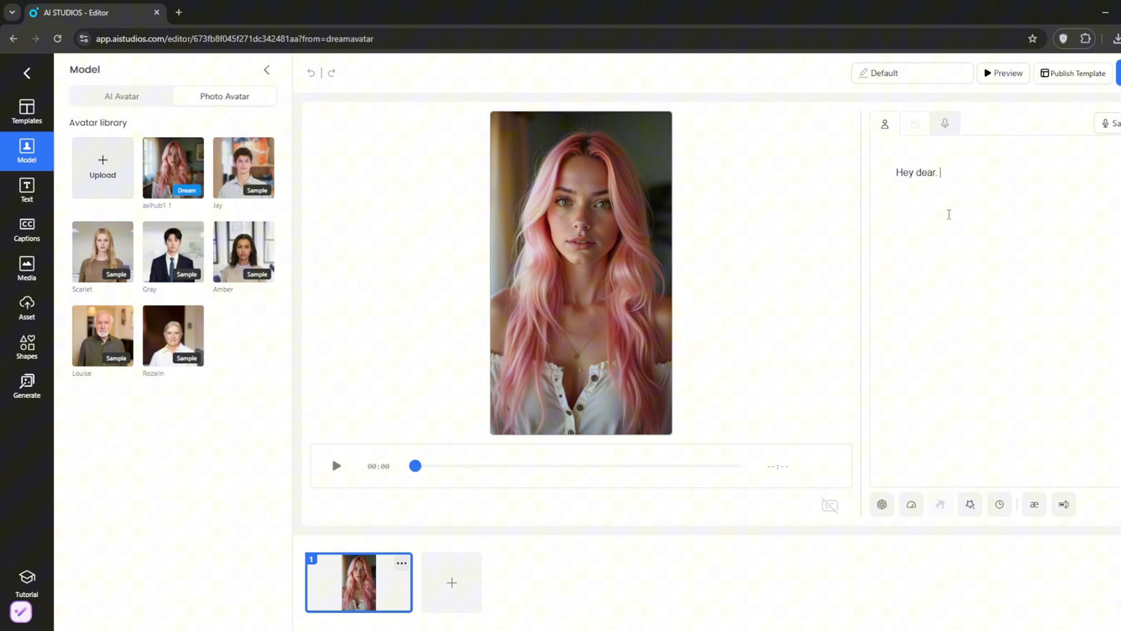
{"action": "type", "text": "Can you subscribe to my patre"}
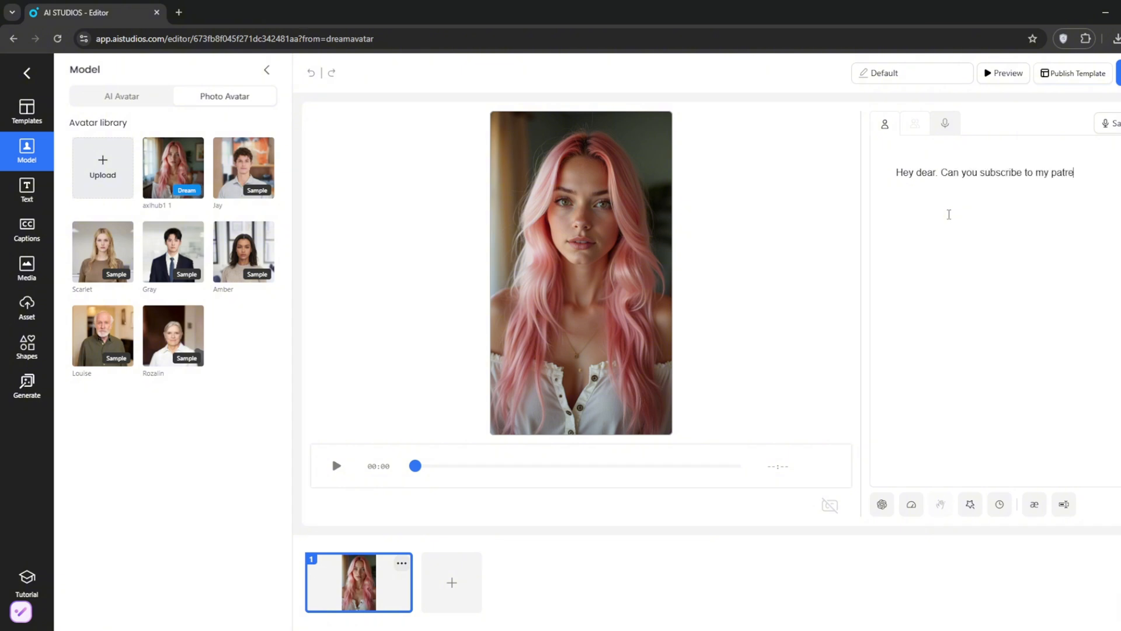
{"action": "type", "text": "on? Please"}
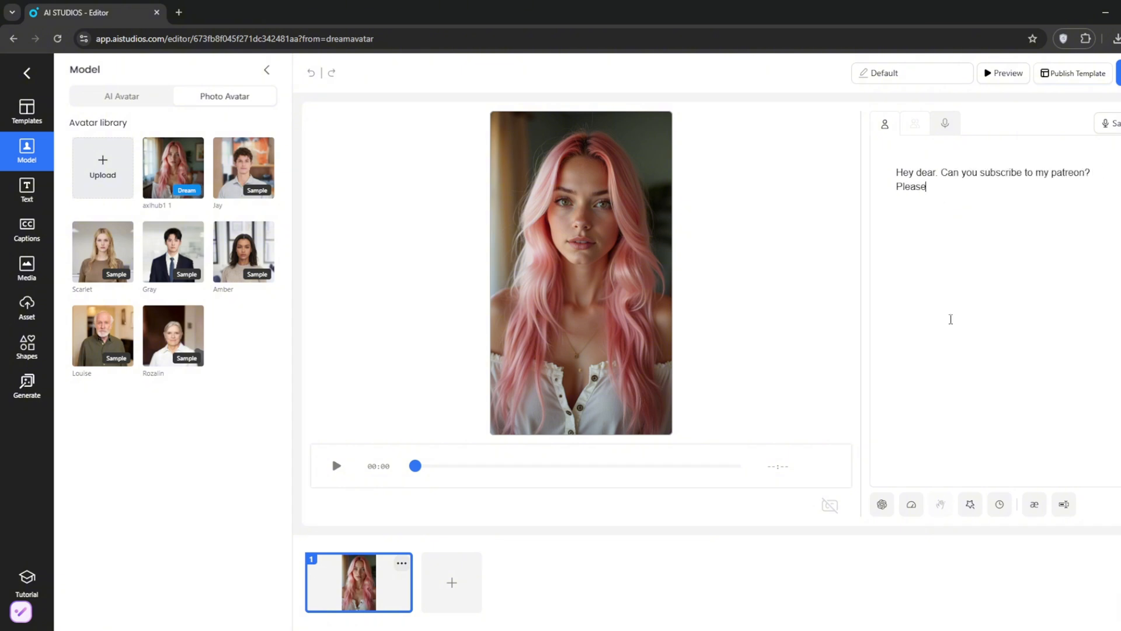
Preview the avatar speaking the Patreon script, then dismiss the preview.
{"action": "left_click", "coordinate": [1002, 72]}
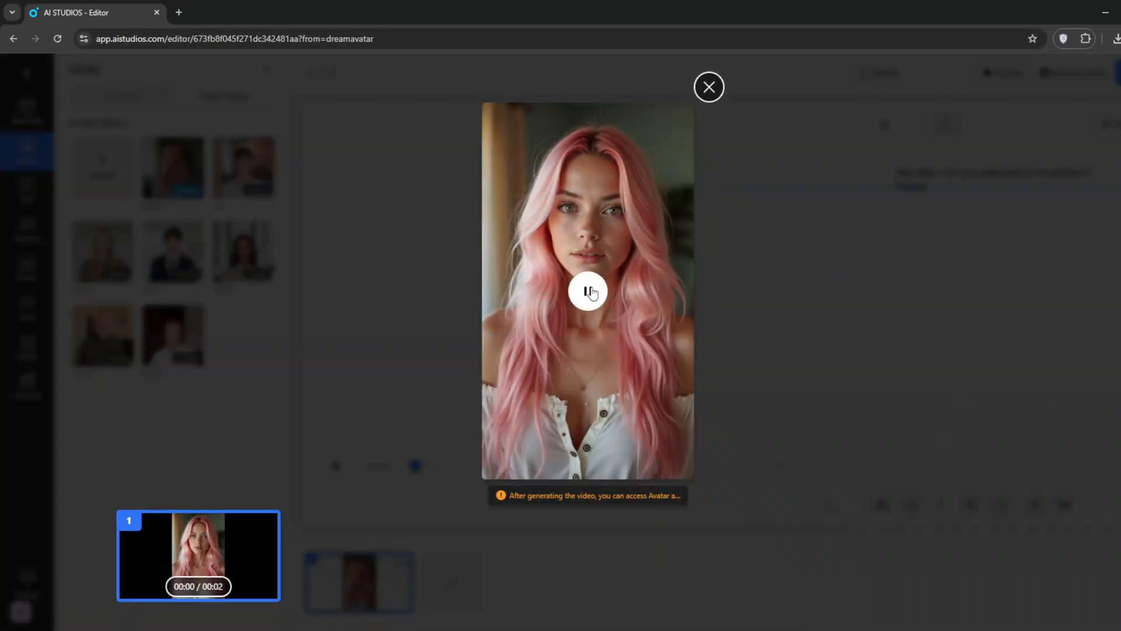
{"action": "left_click", "coordinate": [587, 291]}
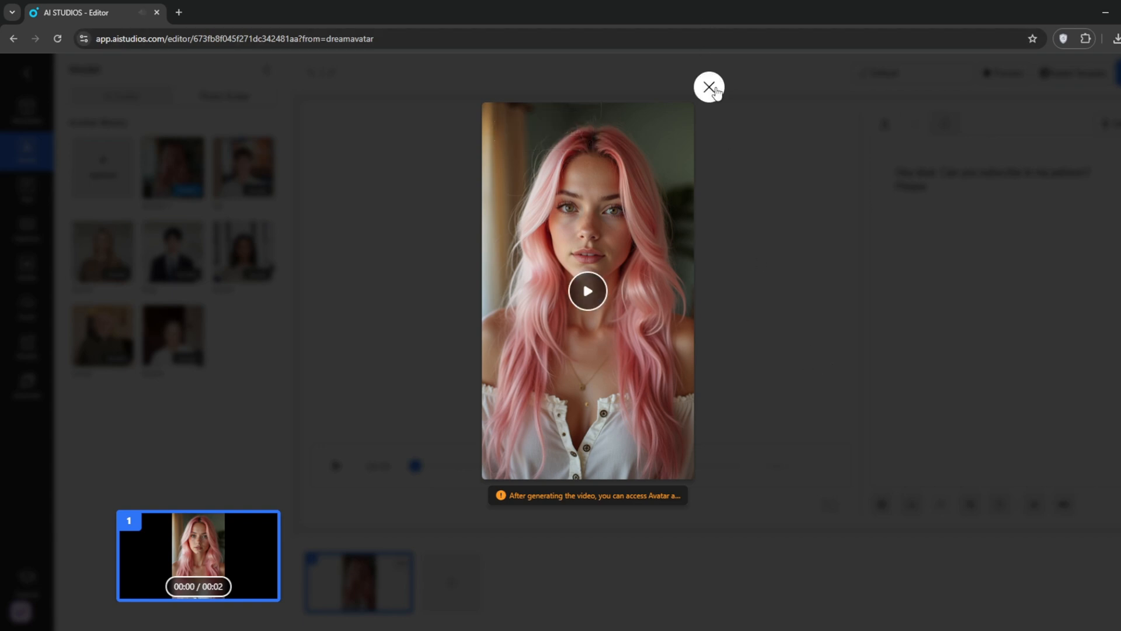
{"action": "left_click", "coordinate": [707, 87]}
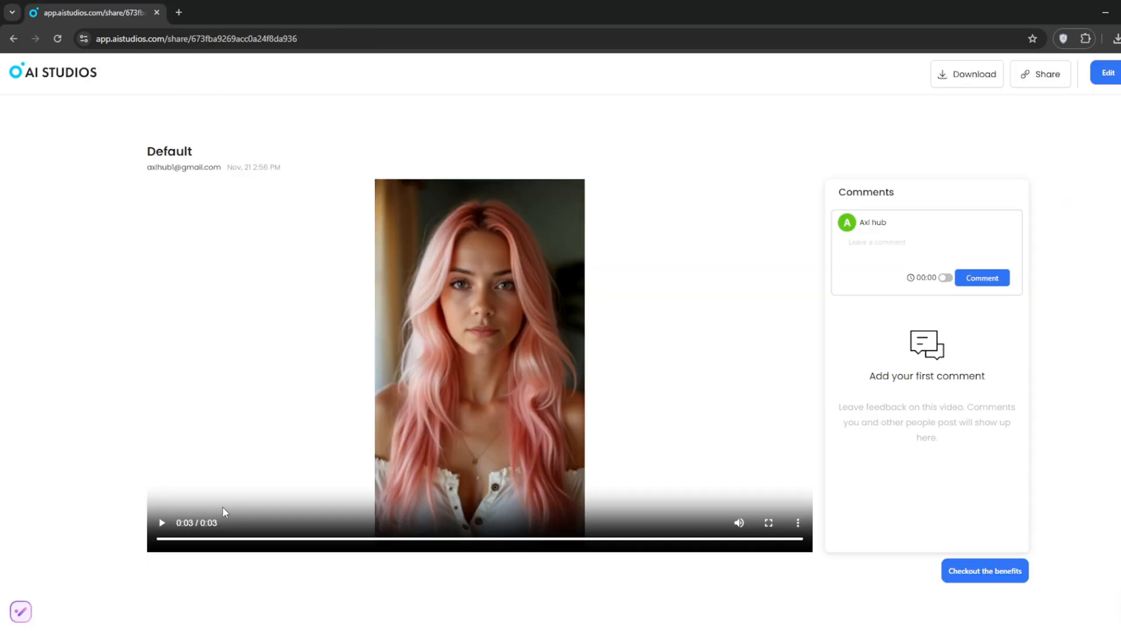
Return from the share page to the AI Studios dashboard.
{"action": "left_click", "coordinate": [162, 522]}
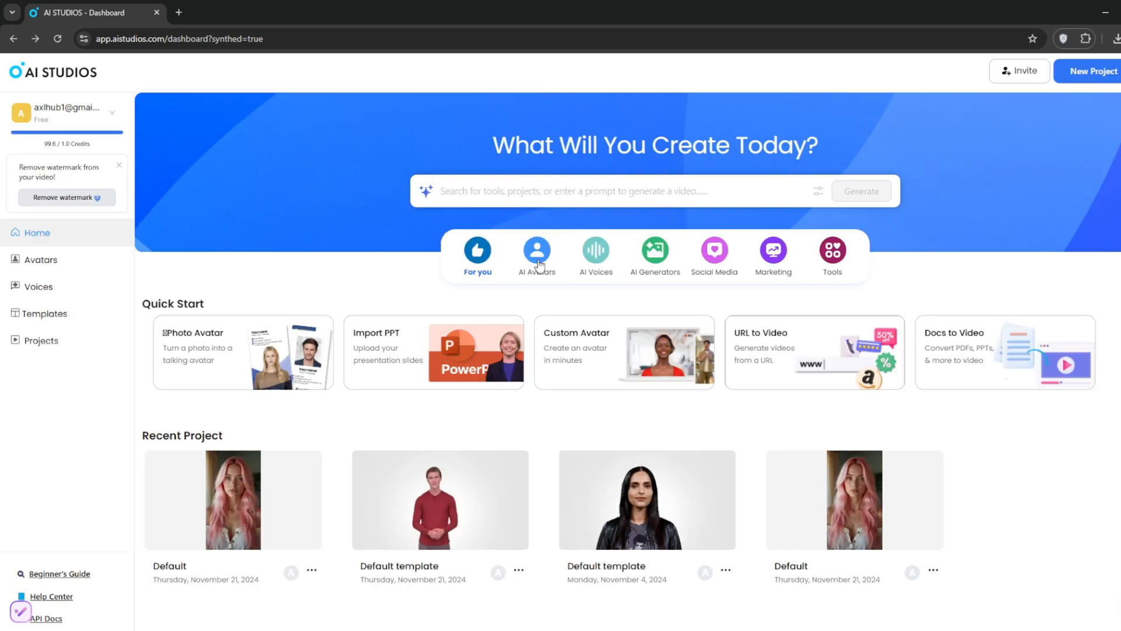
In the AI Voice Generator, enter 'PLEASE SUBSCRIBE TO BRAIN PROJECT. He has t' and show the voice list.
{"action": "left_click", "coordinate": [591, 250]}
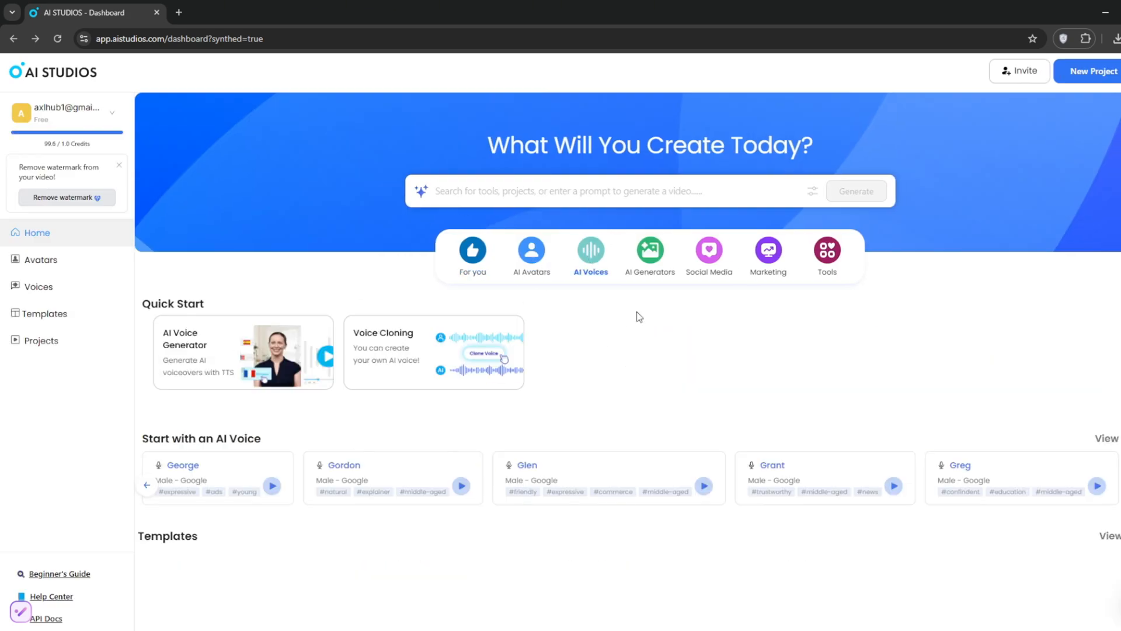
{"action": "scroll", "scroll_direction": "down", "scroll_amount": 3}
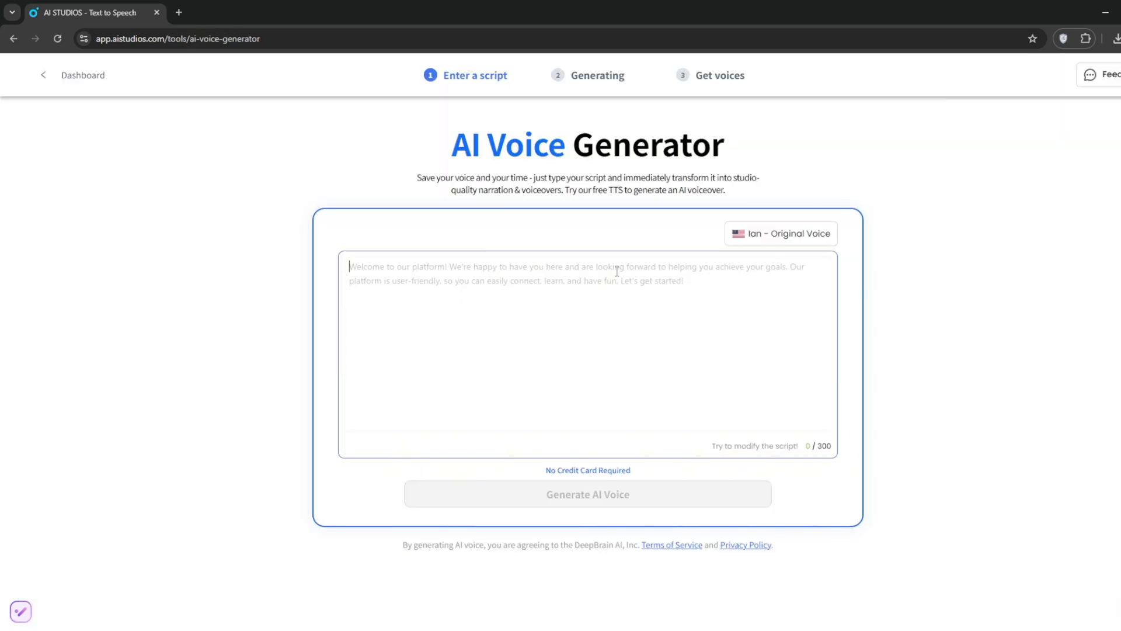
{"action": "type", "text": "PLEASE SUBS"}
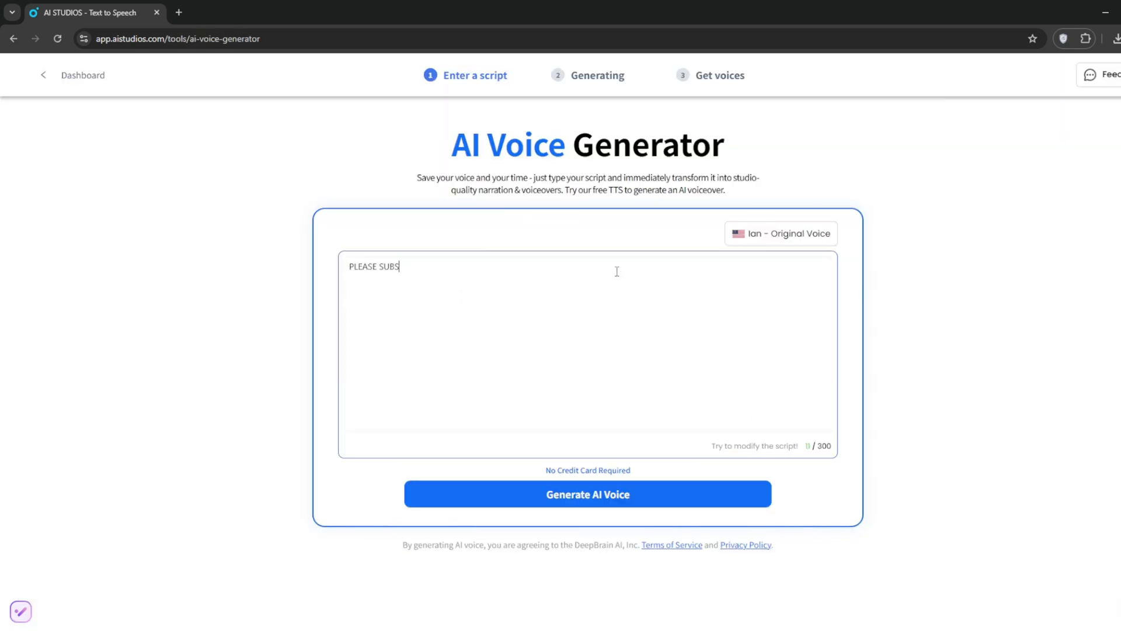
{"action": "type", "text": "CRIBE TO BRAIN PROJECT. He has t"}
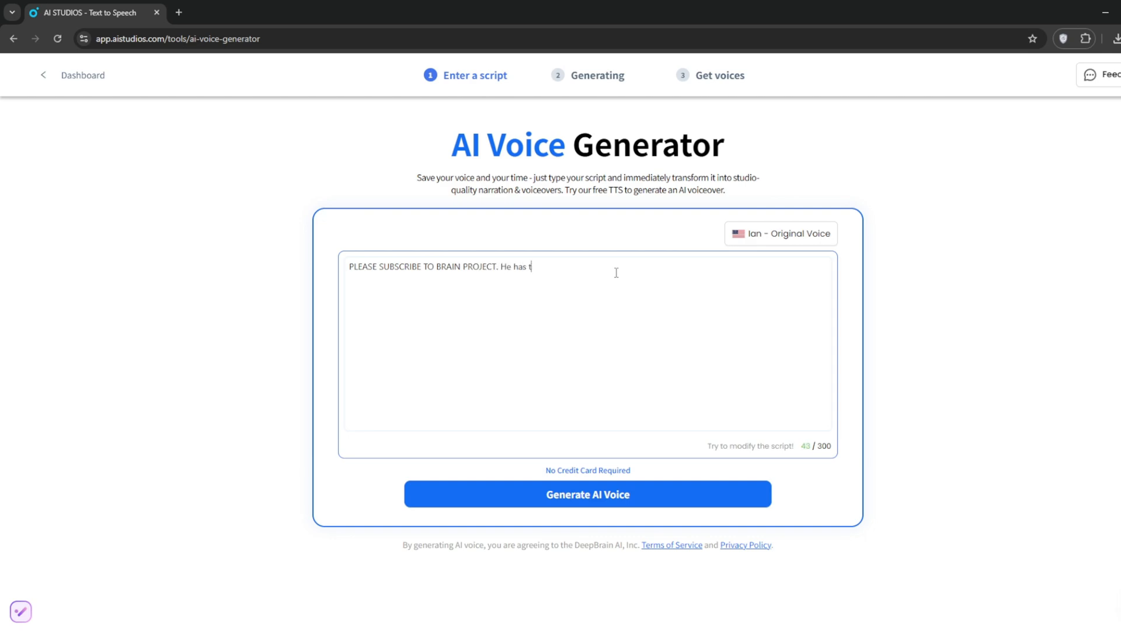
{"action": "left_click", "coordinate": [779, 234]}
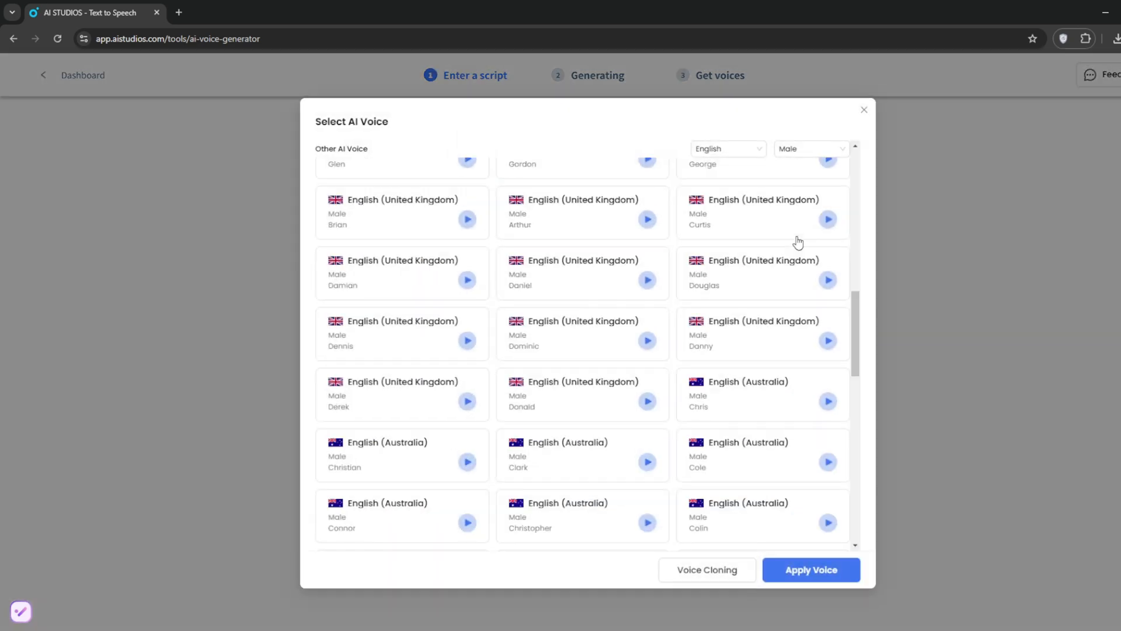
Choose Ian as the voice for the BRAIN PROJECT subscribe script.
{"action": "scroll", "scroll_direction": "down", "scroll_amount": 3}
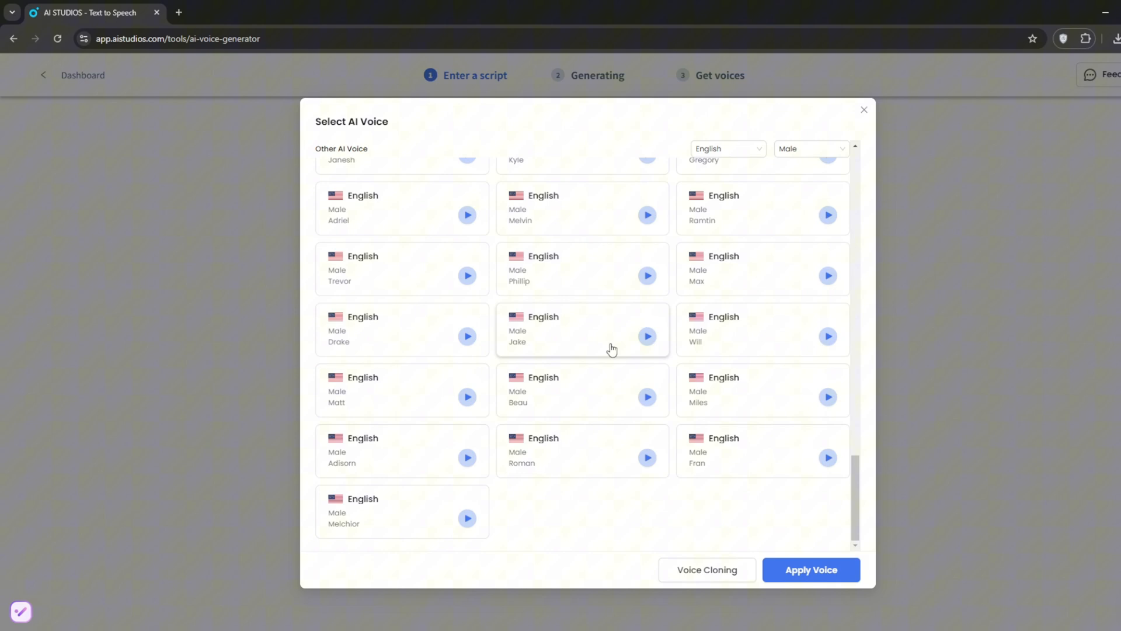
{"action": "scroll", "scroll_direction": "down", "scroll_amount": 3}
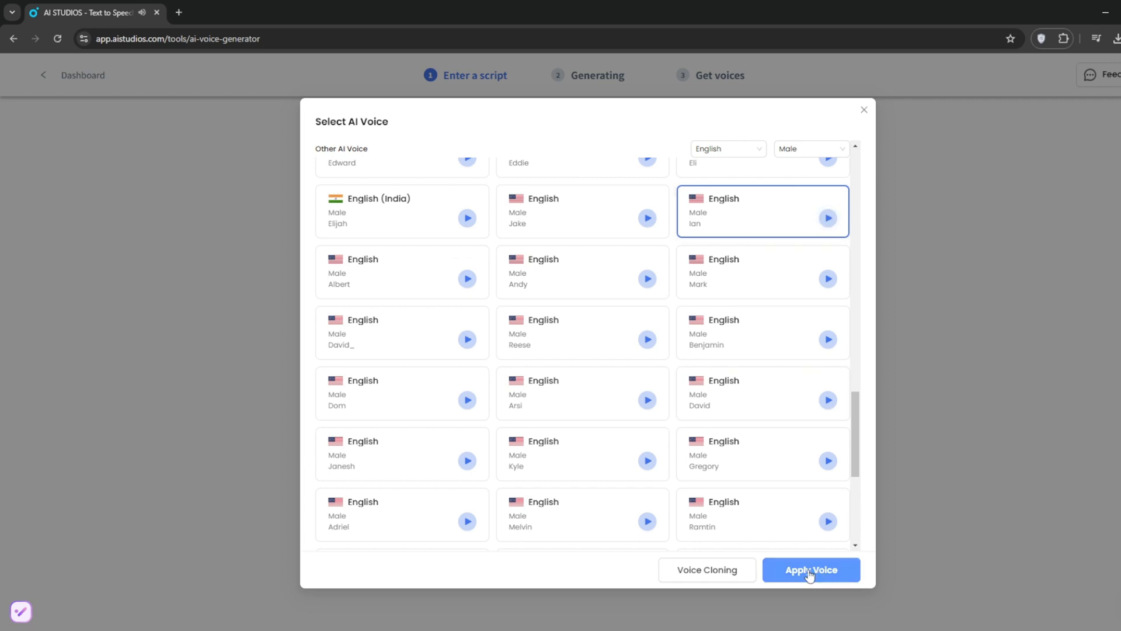
{"action": "left_click", "coordinate": [810, 569]}
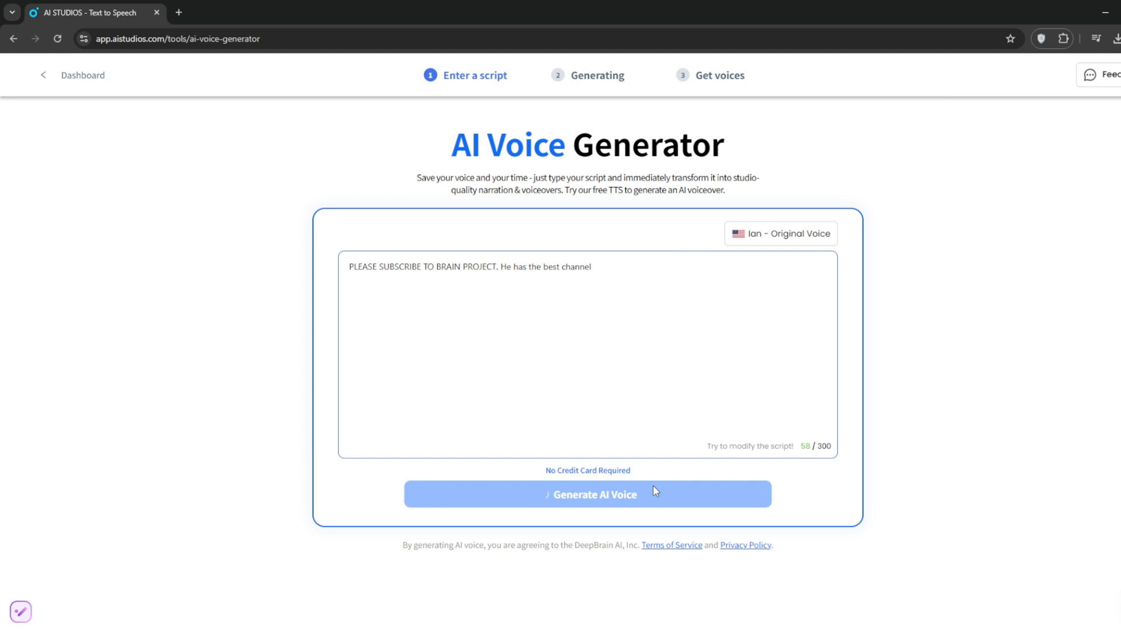
Generate the Ian voice clip and play back the seven-second result.
{"action": "left_click", "coordinate": [587, 492]}
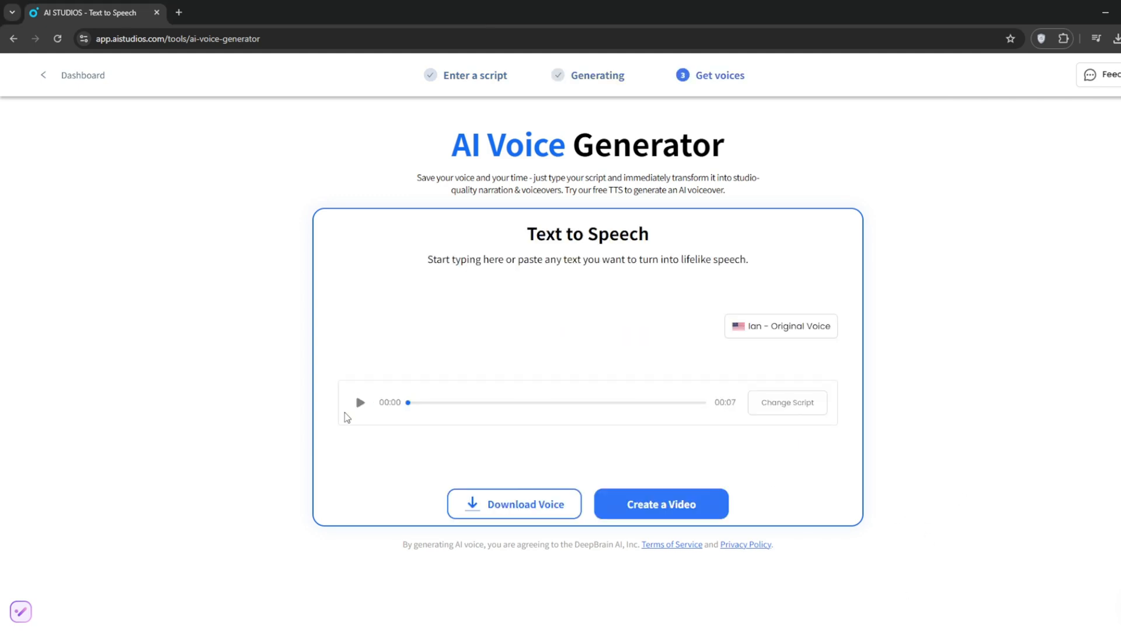
{"action": "left_click", "coordinate": [360, 401]}
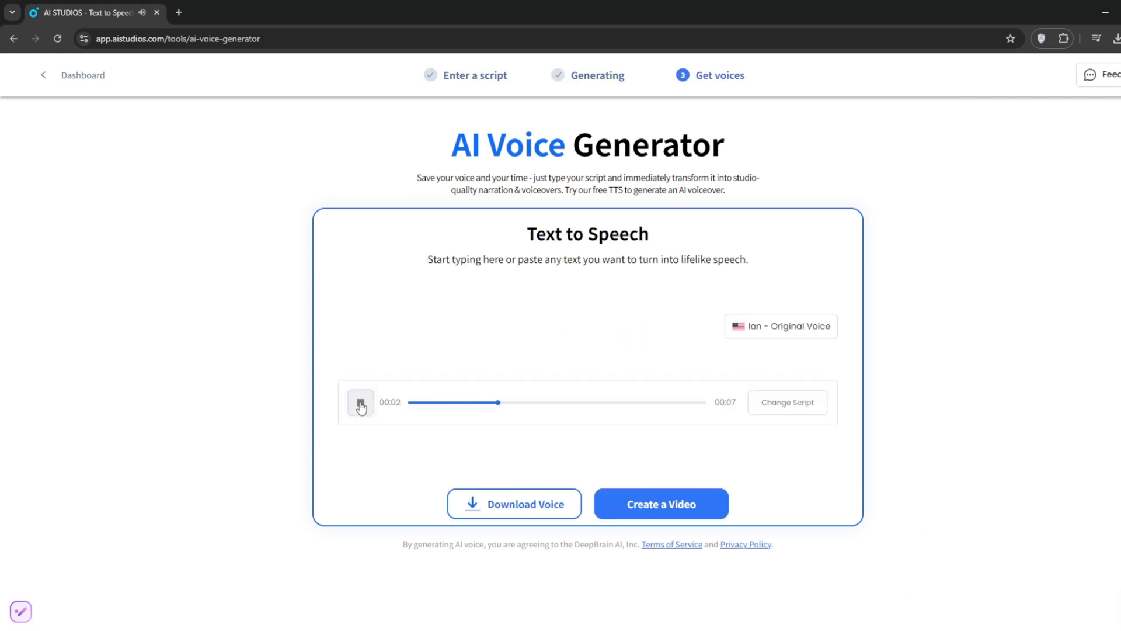